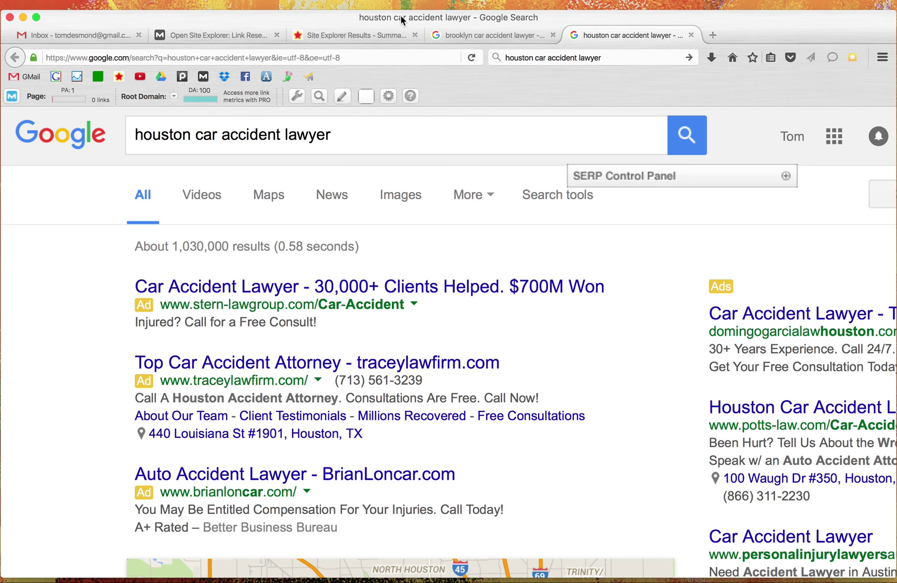
mouse_move(536, 336)
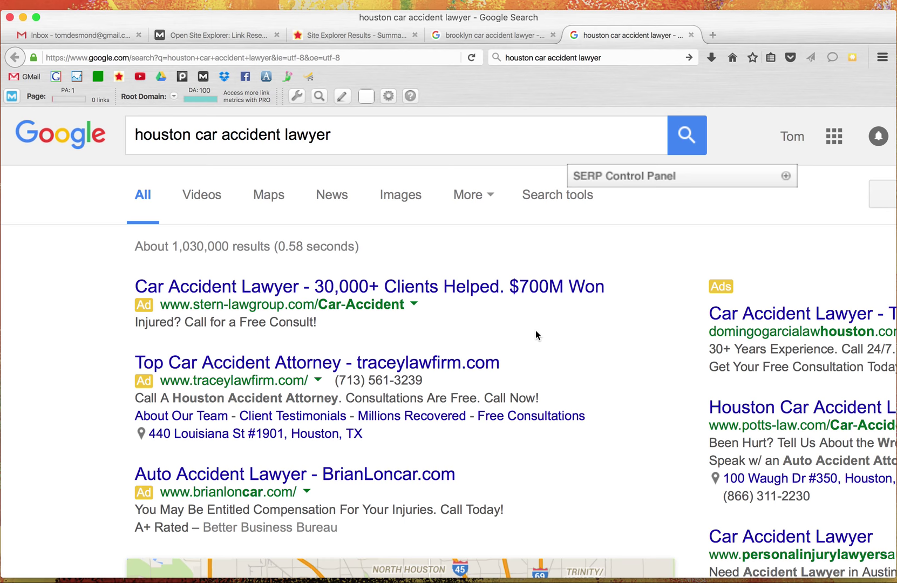
mouse_move(566, 334)
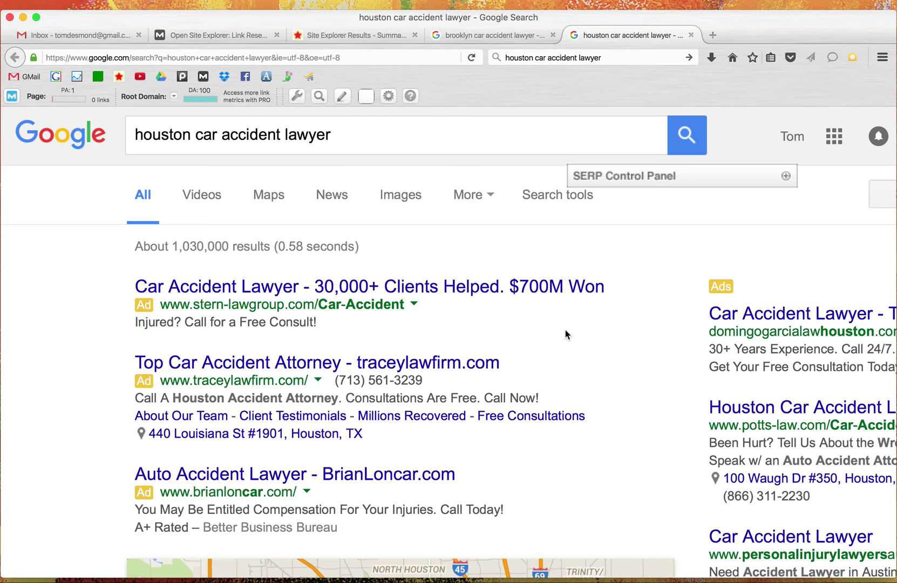
mouse_move(494, 277)
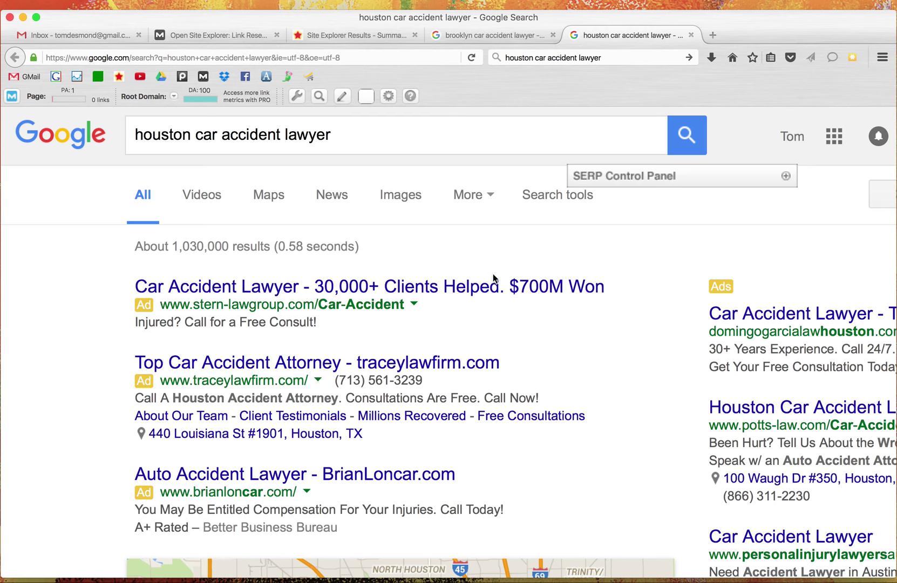
Step: Compare the Brooklyn car accident lawyer results against the Houston results
scroll("down", 3)
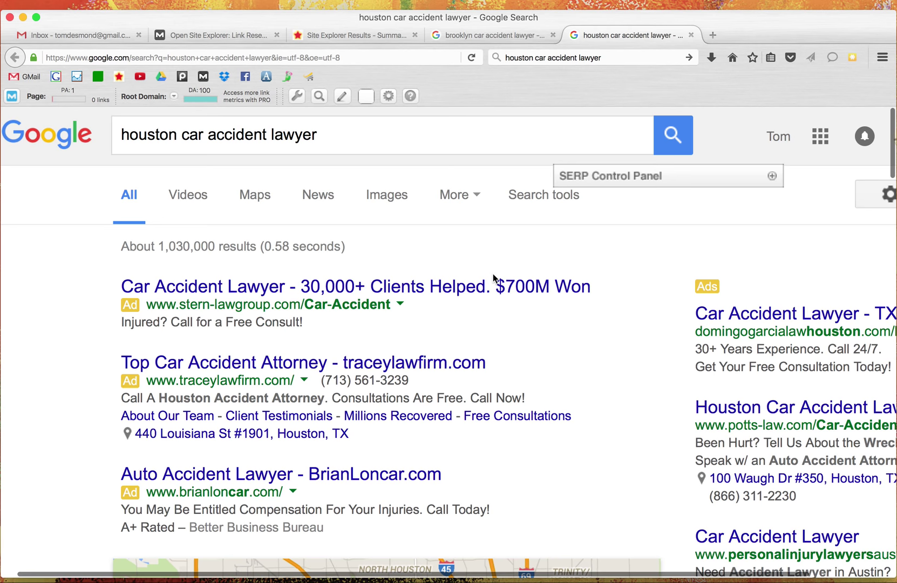
left_click(491, 34)
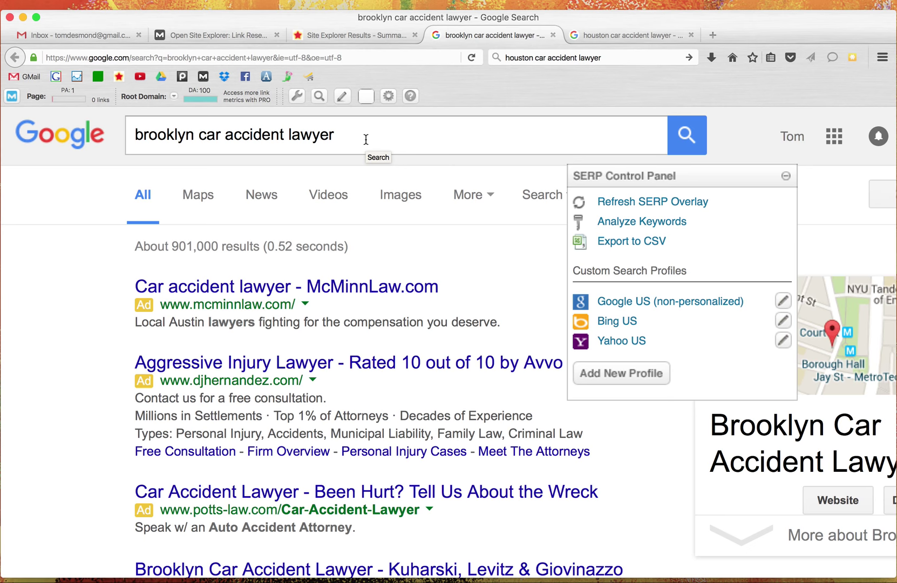
scroll("down", 3)
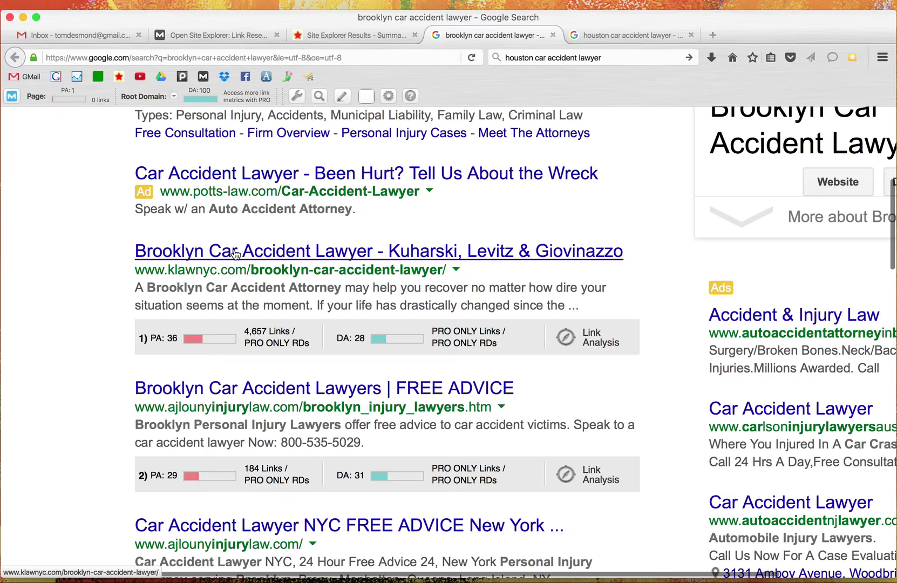
mouse_move(257, 337)
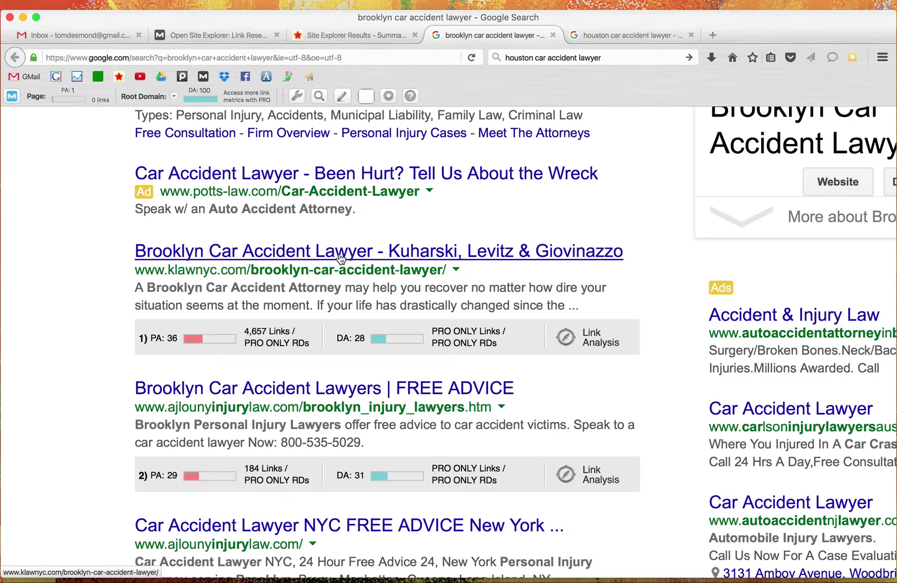
left_click(628, 35)
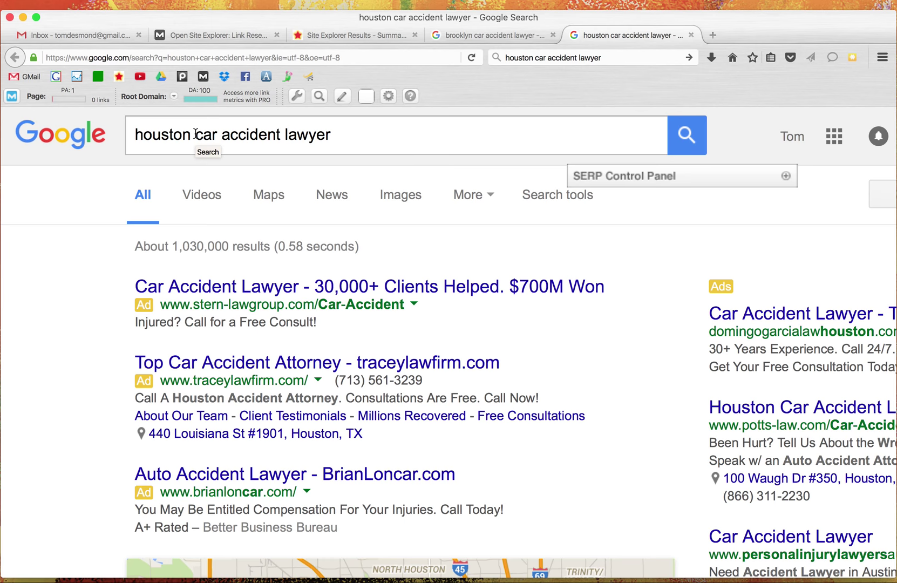
Step: Scan down and back up through the Houston car accident lawyer search results
scroll("down", 3)
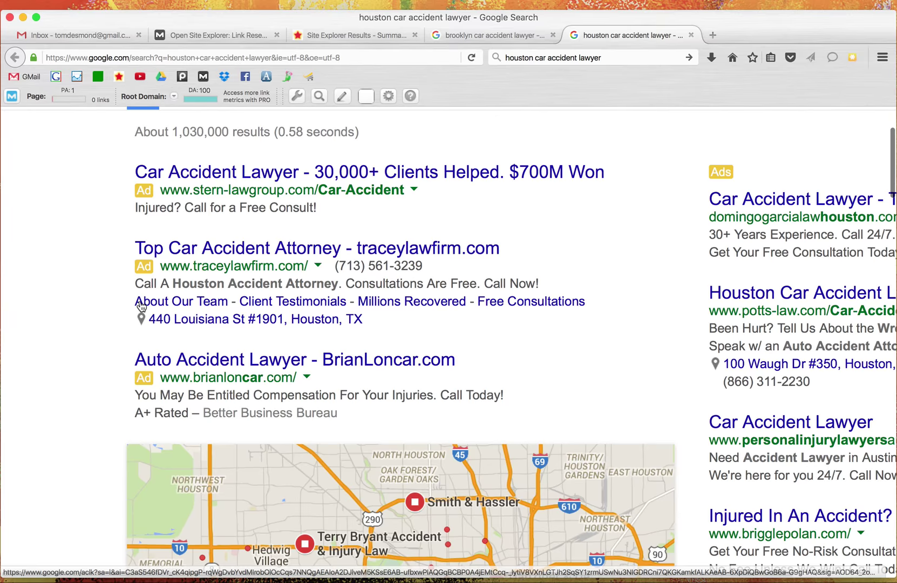
scroll("down", 3)
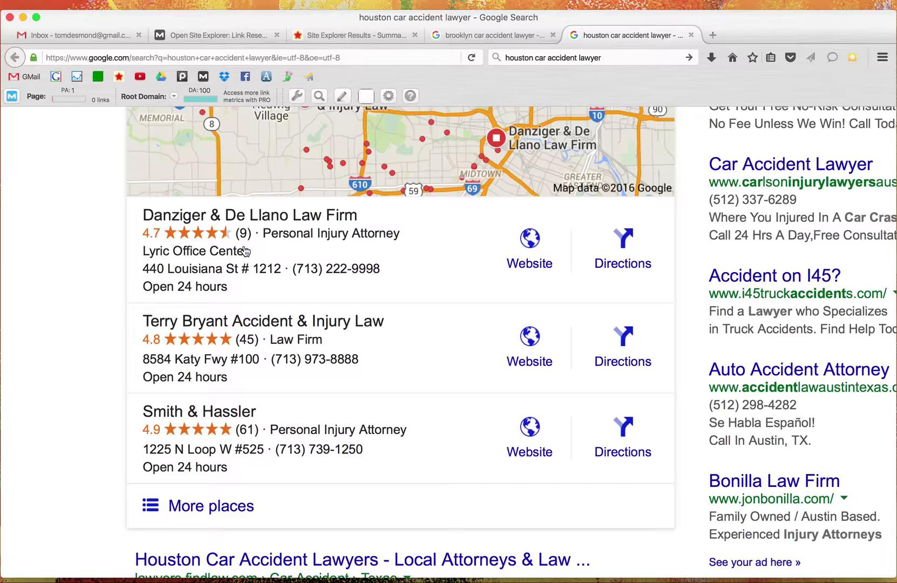
scroll("down", 3)
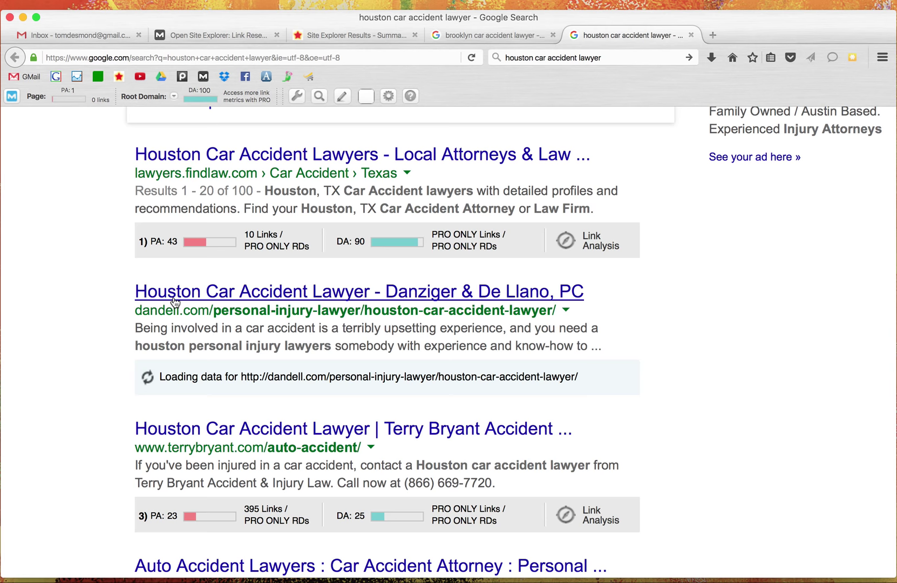
scroll("down", 3)
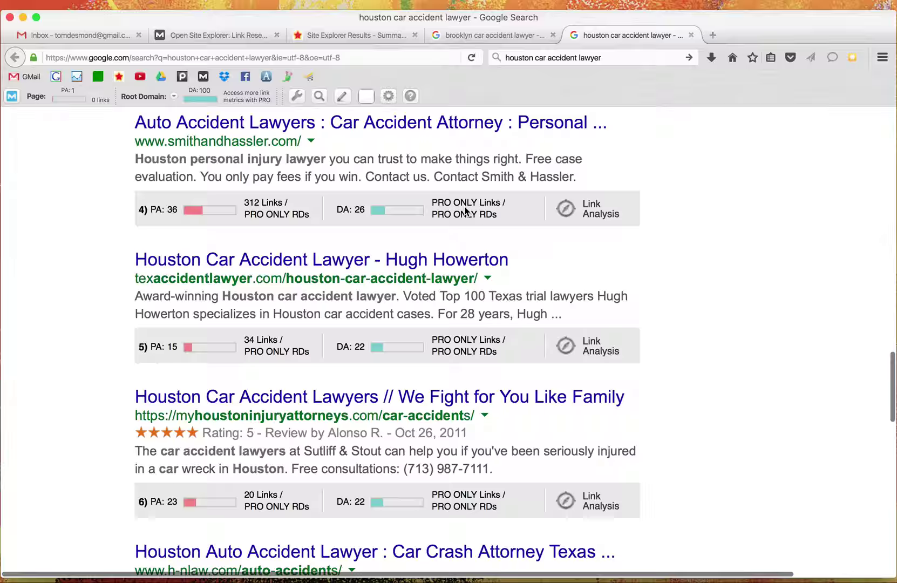
scroll("up", 3)
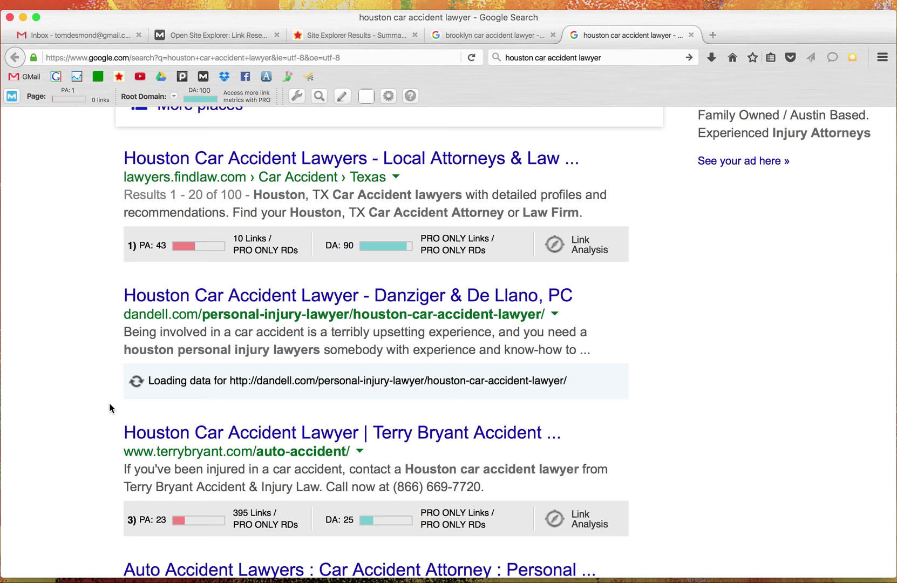
scroll("down", 3)
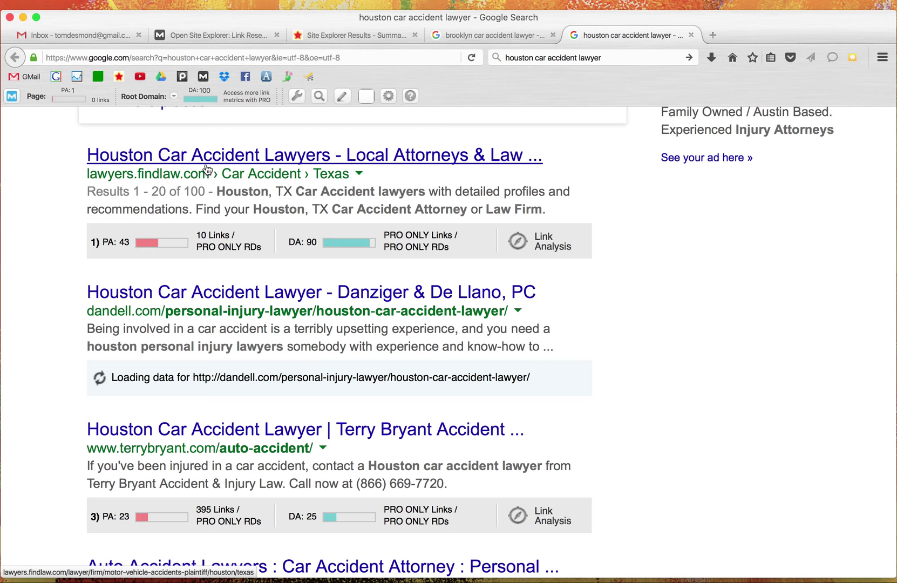
scroll("up", 3)
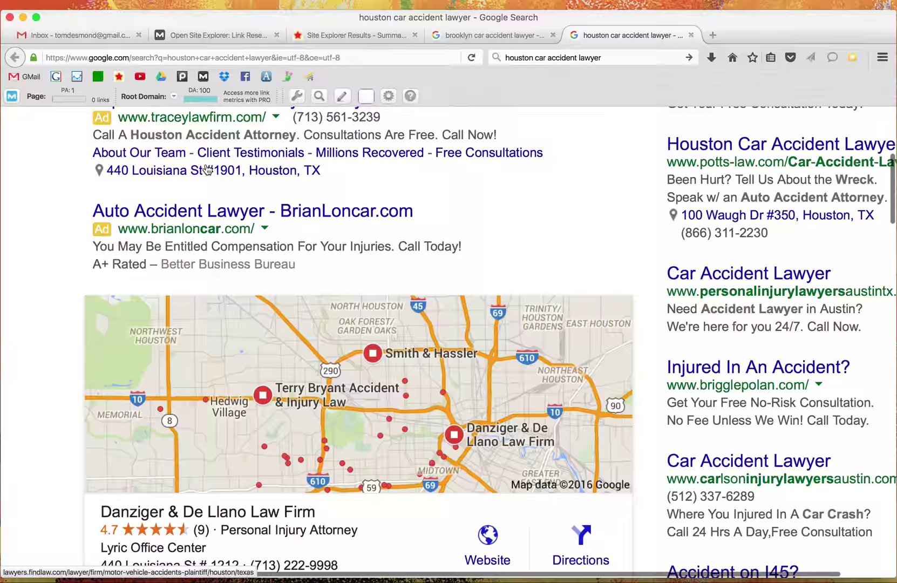
scroll("down", 3)
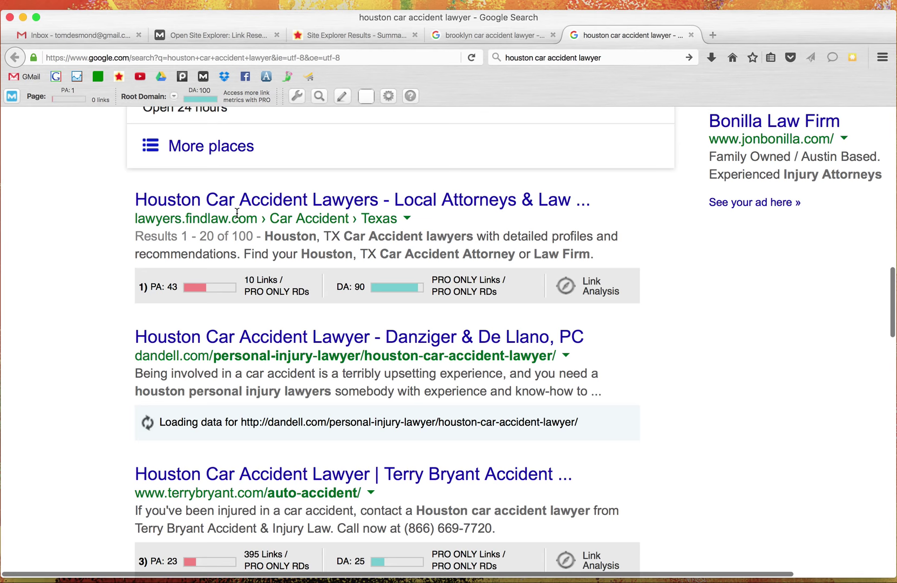
scroll("down", 3)
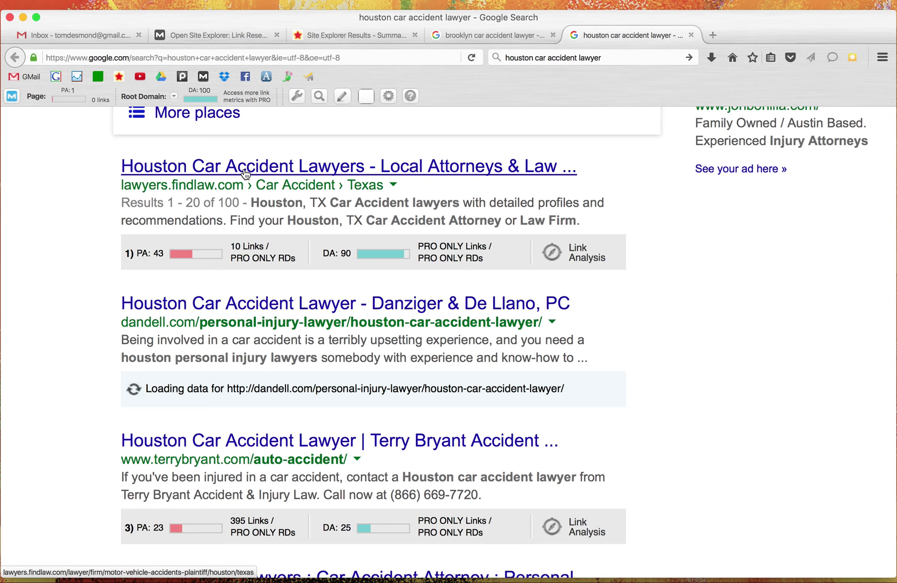
scroll("down", 3)
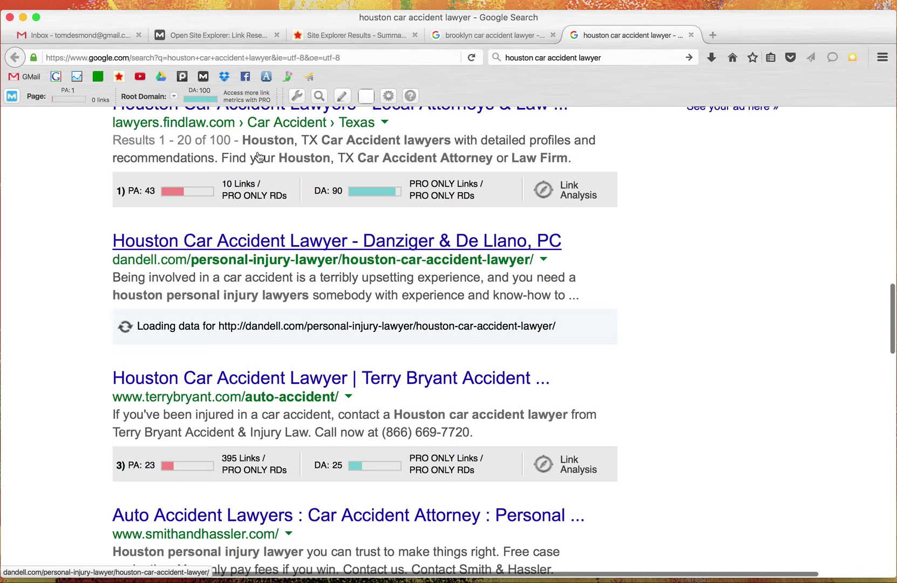
Step: Cross-check the Brooklyn results and the jrlawfirm.com backlink report, ending on the Houston results
left_click(492, 35)
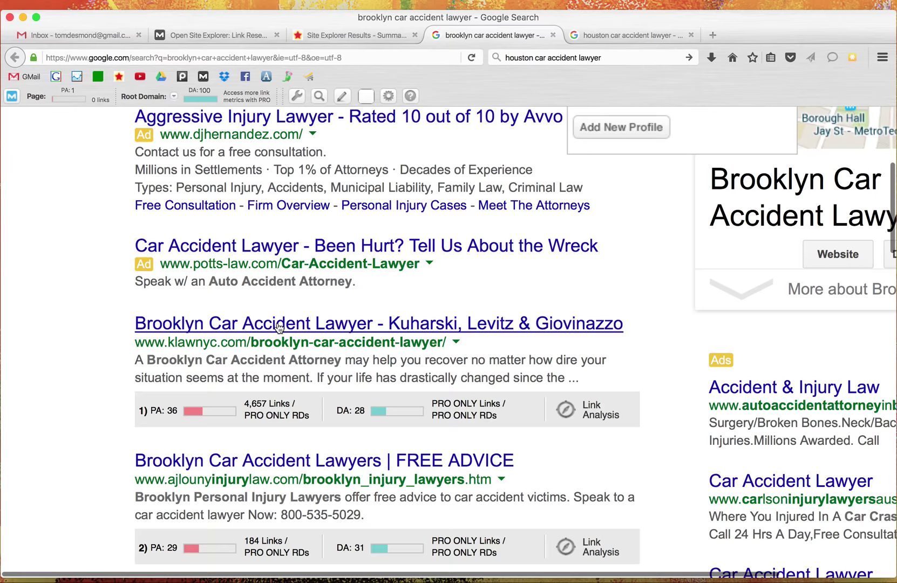
left_click(630, 35)
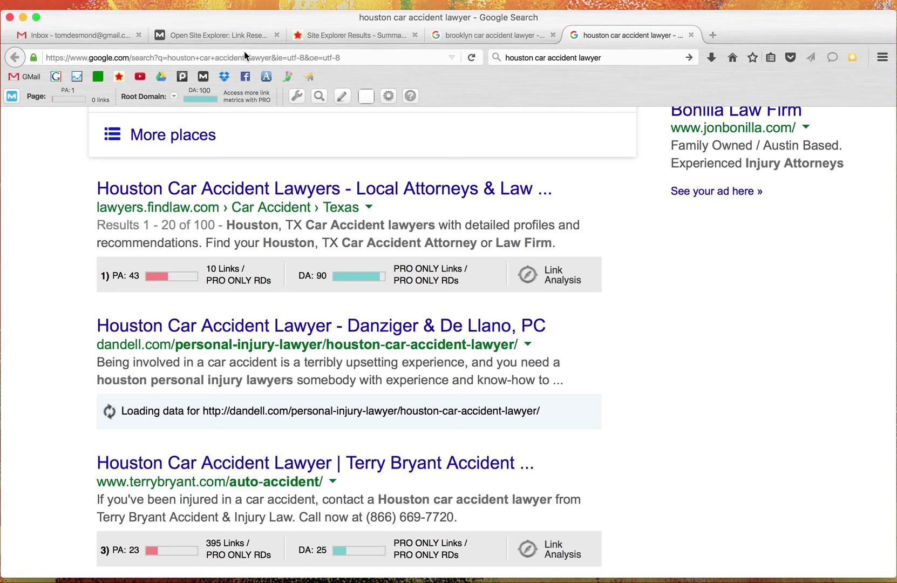
left_click(217, 34)
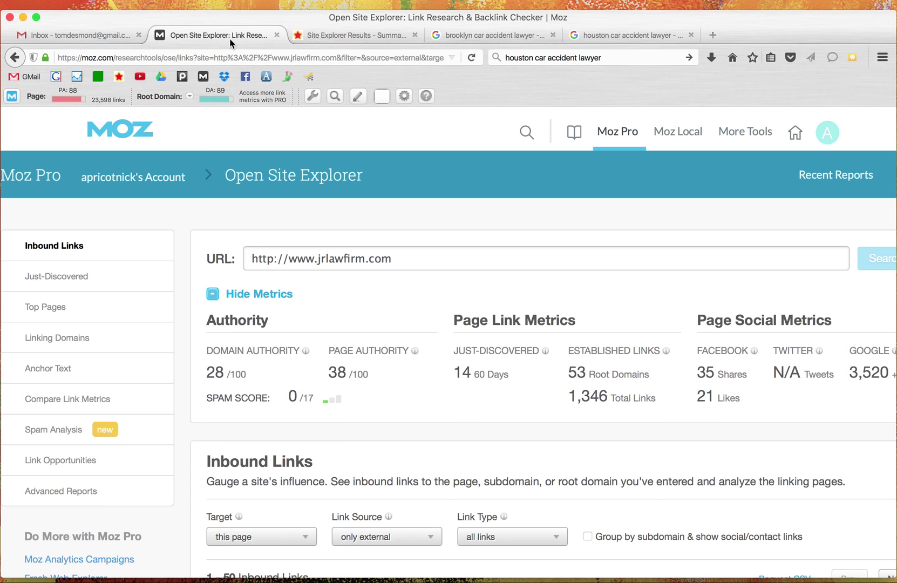
left_click(489, 34)
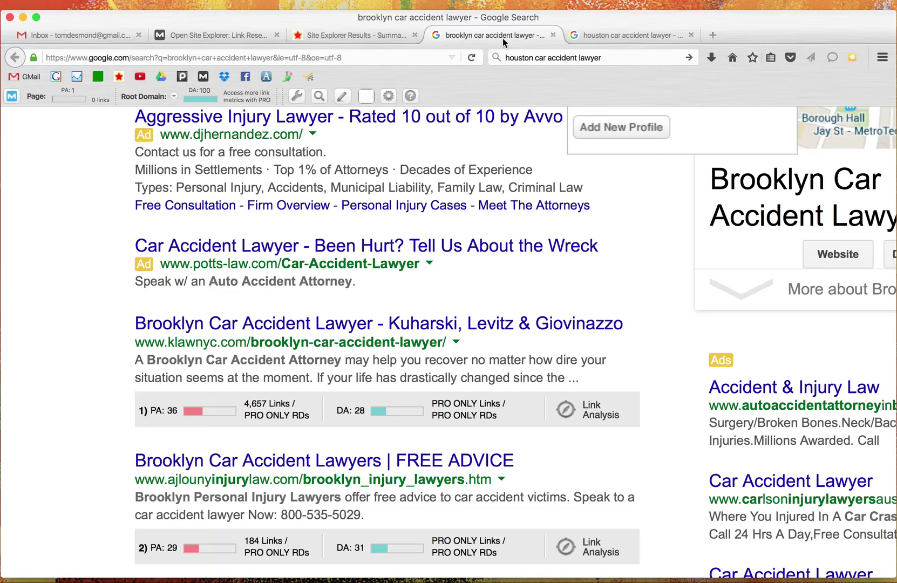
left_click(629, 34)
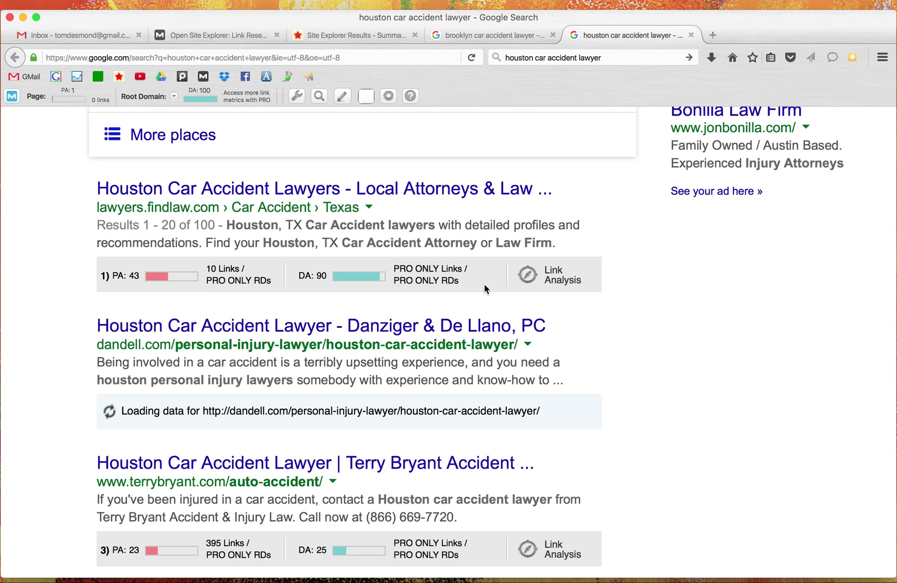
mouse_move(462, 400)
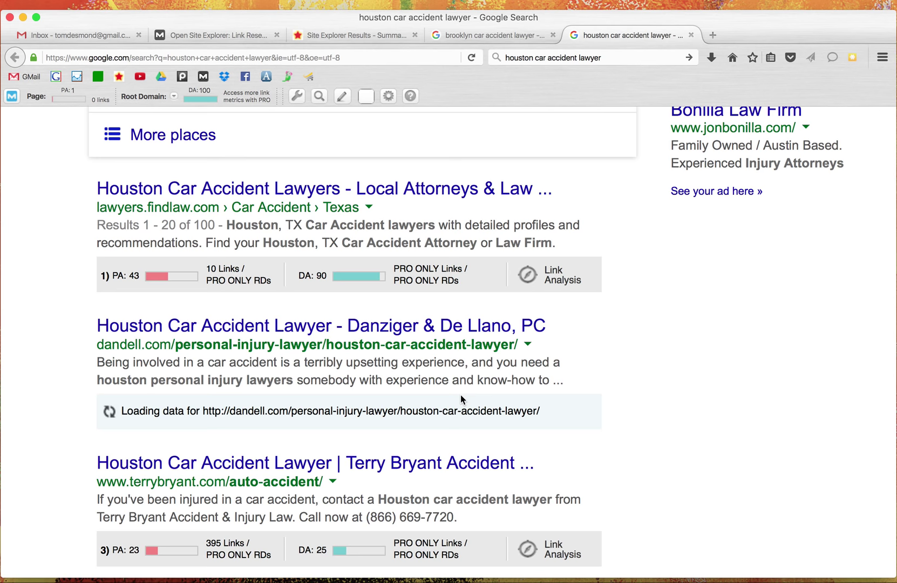
Step: Load the Danziger & De Llano Houston car accident lawyer result from the Google results
left_click(322, 325)
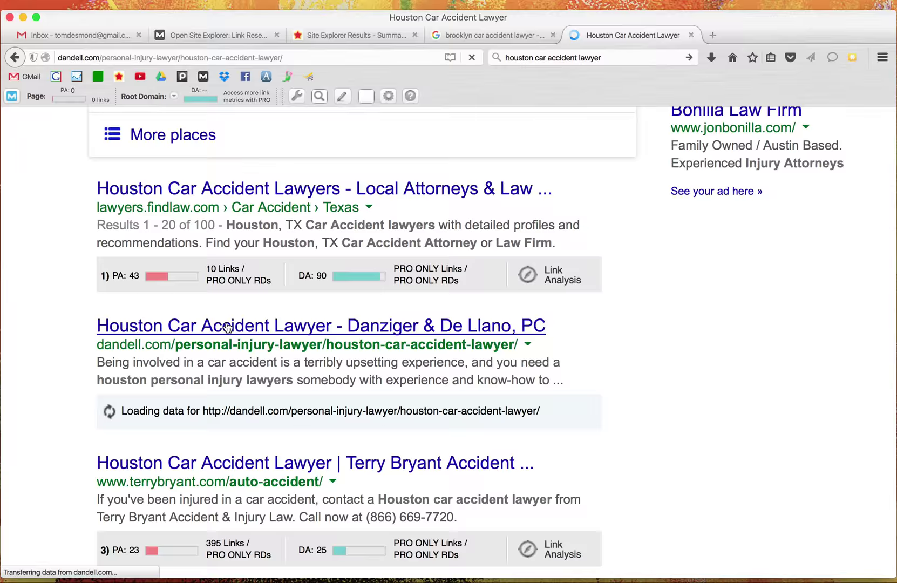
left_click(322, 325)
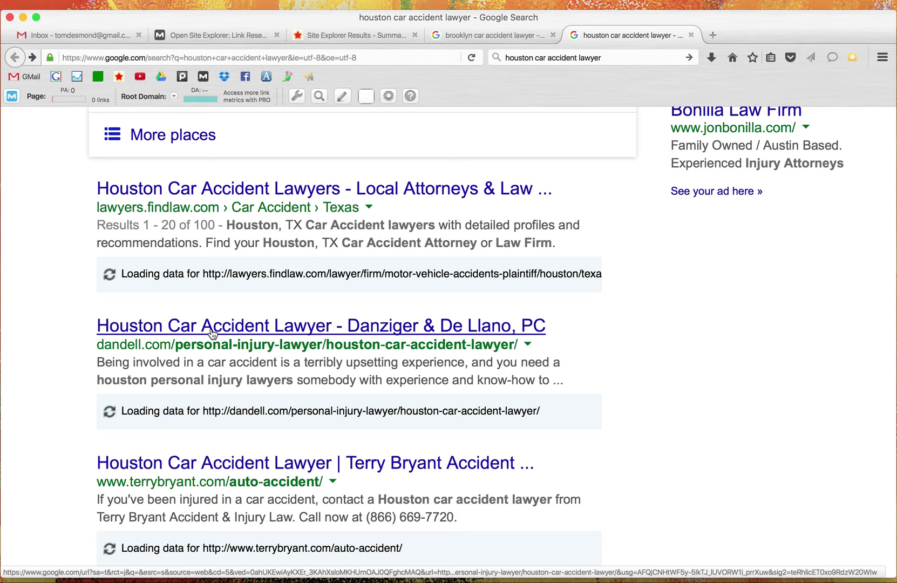
left_click(321, 326)
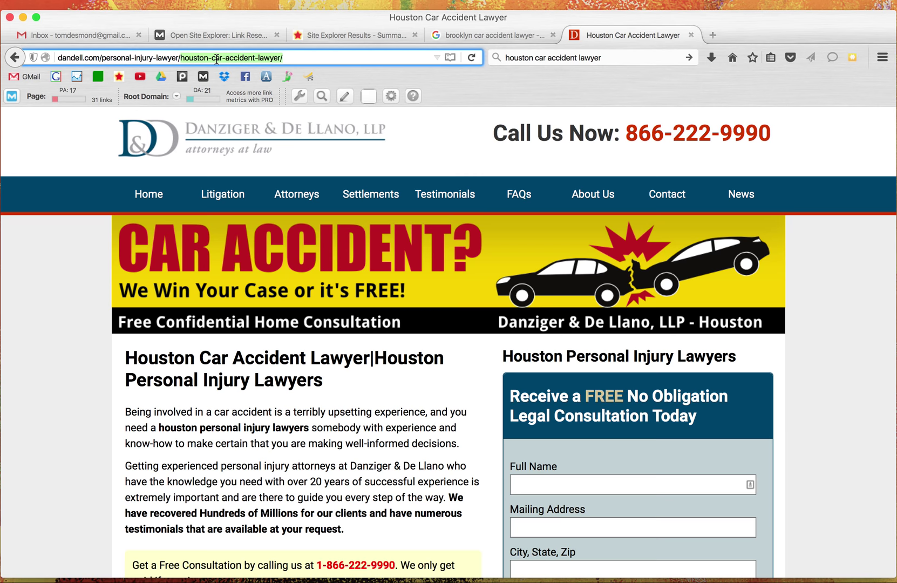
mouse_move(321, 150)
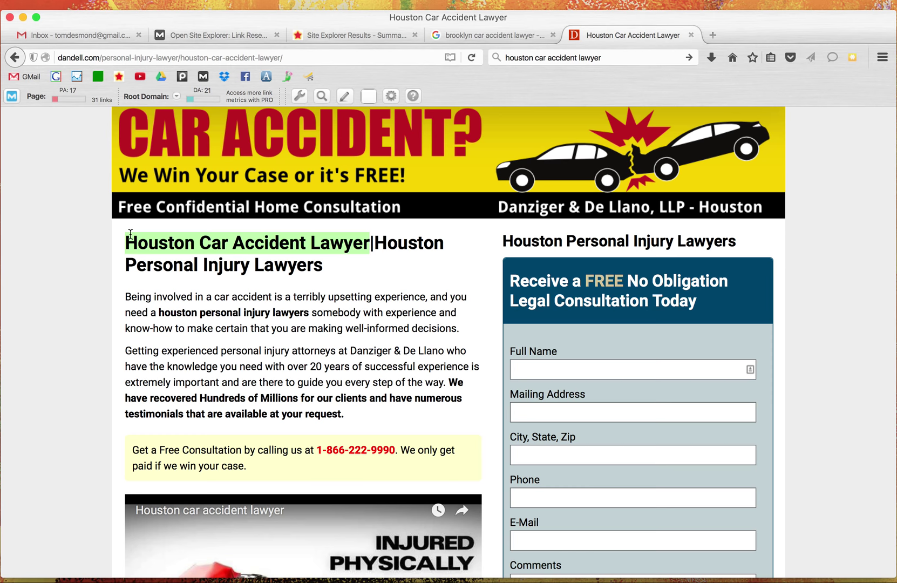
left_click_drag(371, 243, 321, 264)
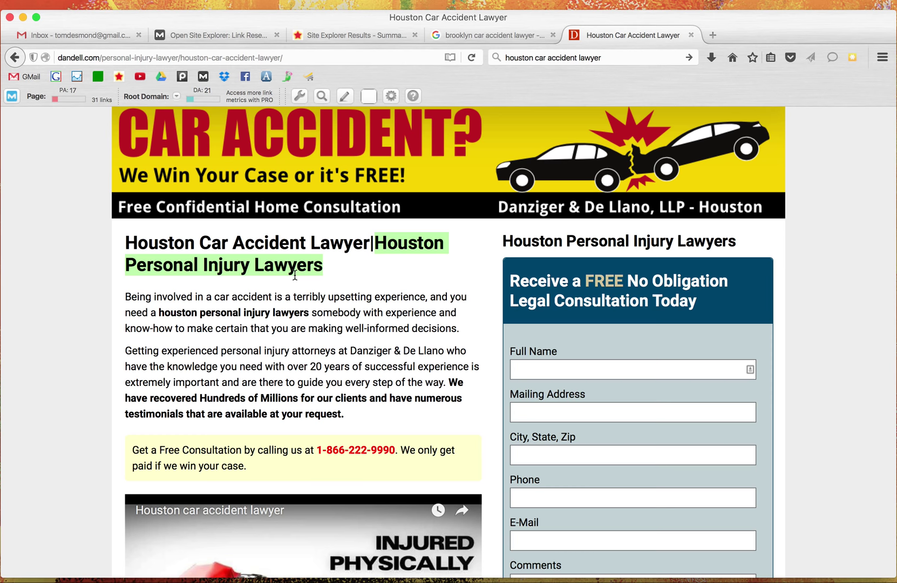
mouse_move(345, 270)
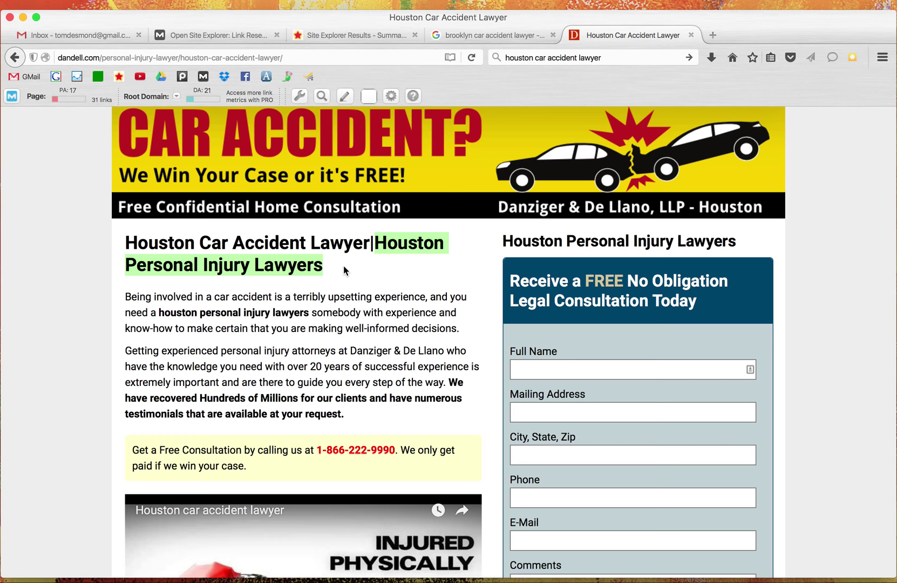
scroll("down", 3)
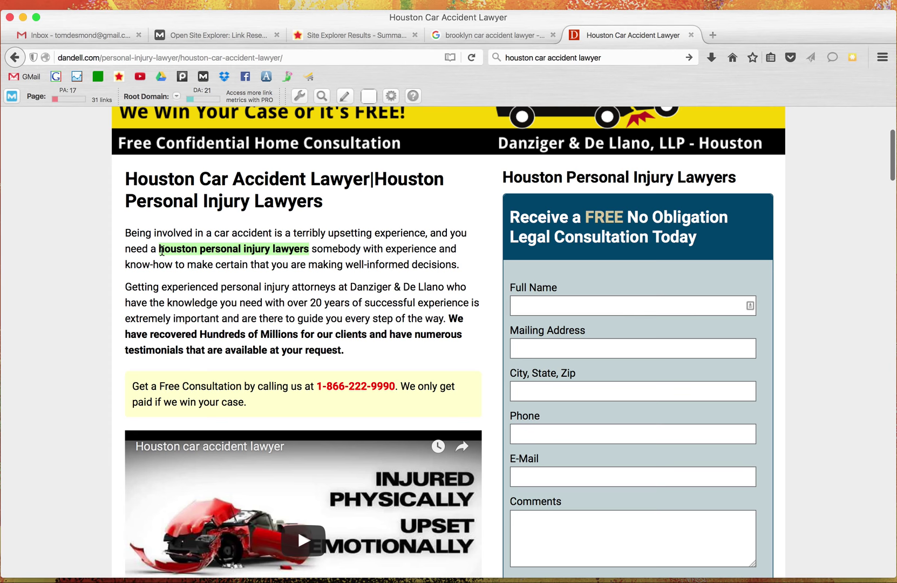
scroll("down", 3)
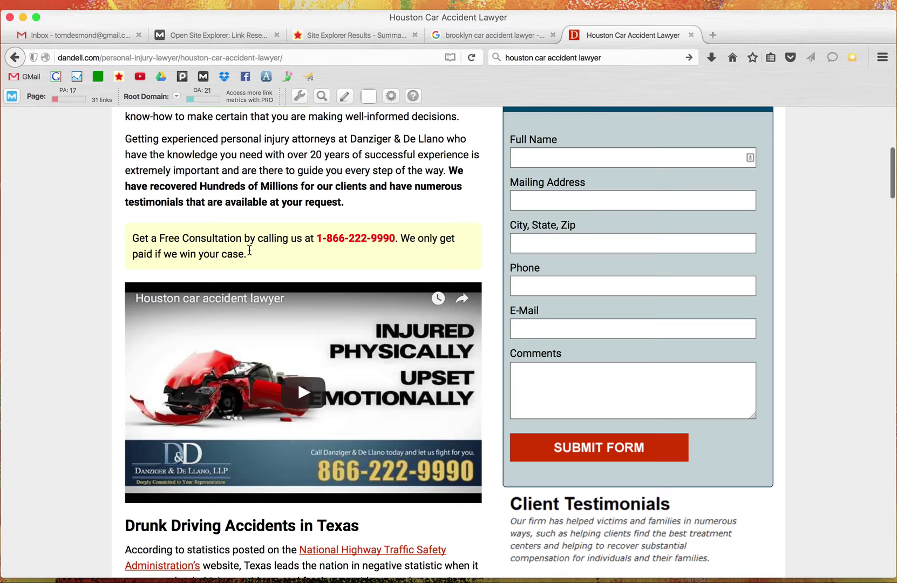
scroll("down", 3)
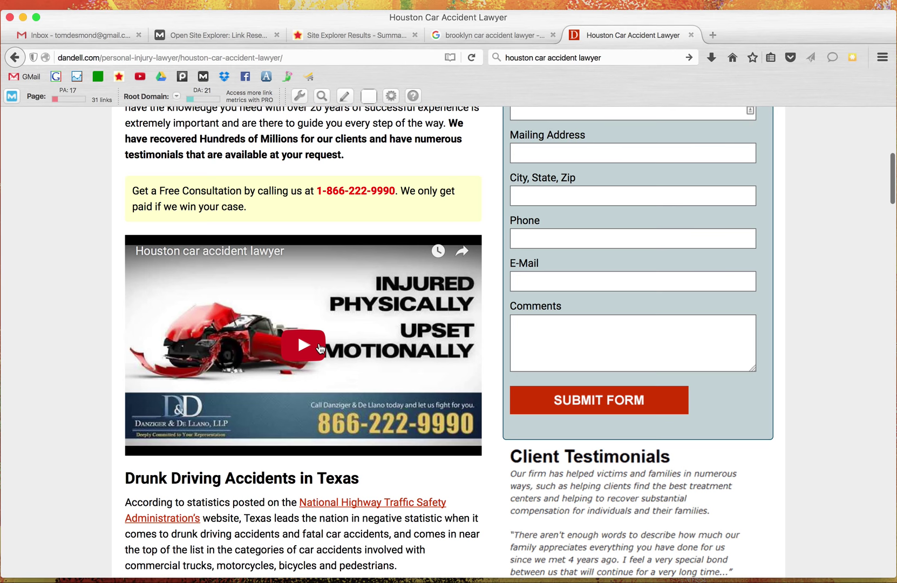
mouse_move(198, 254)
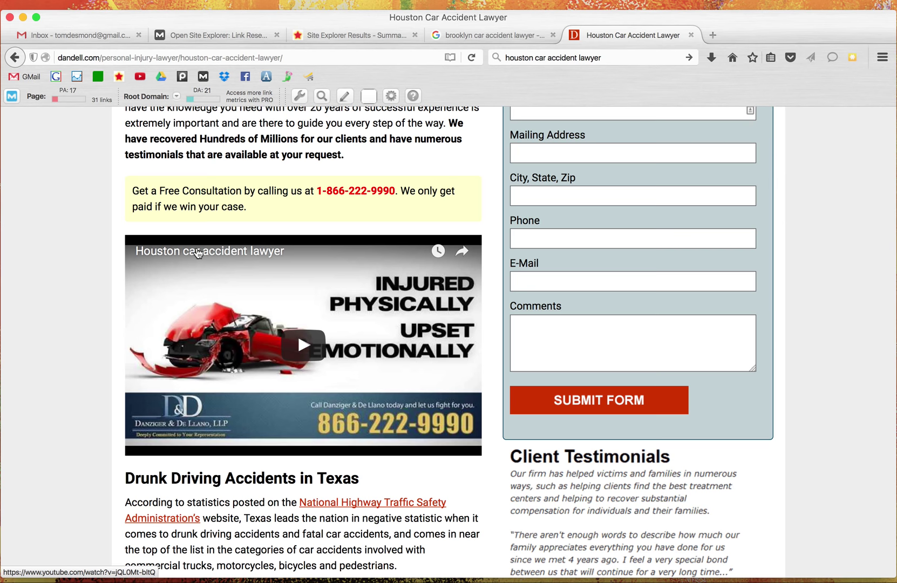
scroll("down", 3)
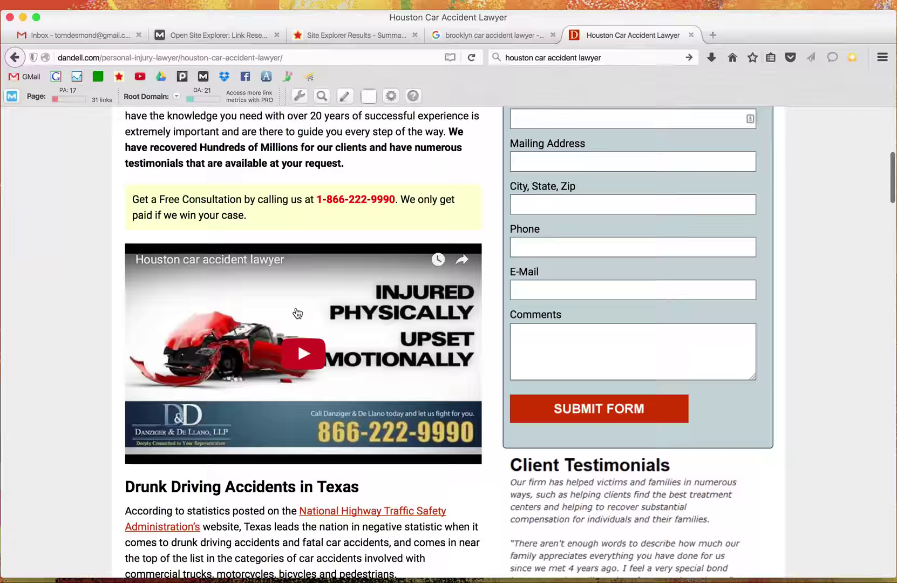
scroll("up", 3)
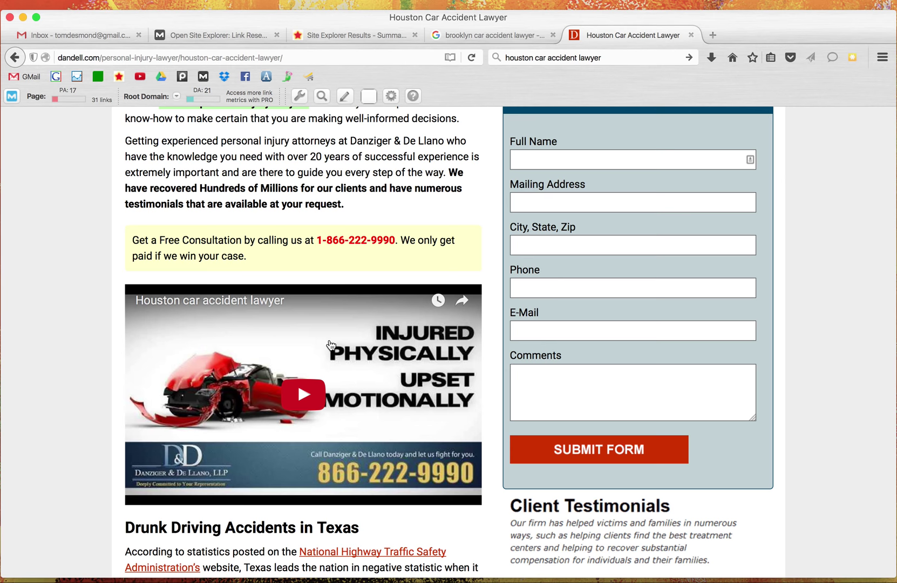
scroll("down", 3)
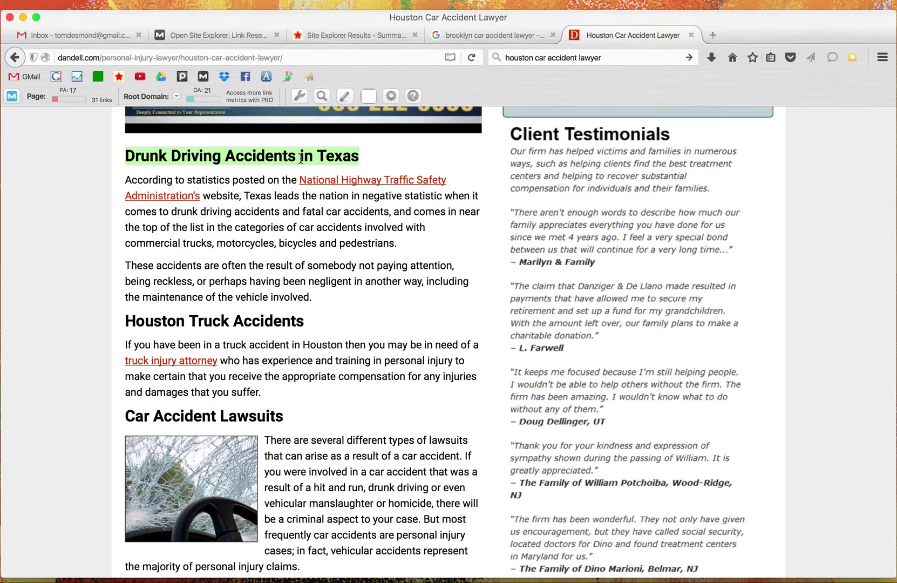
scroll("down", 3)
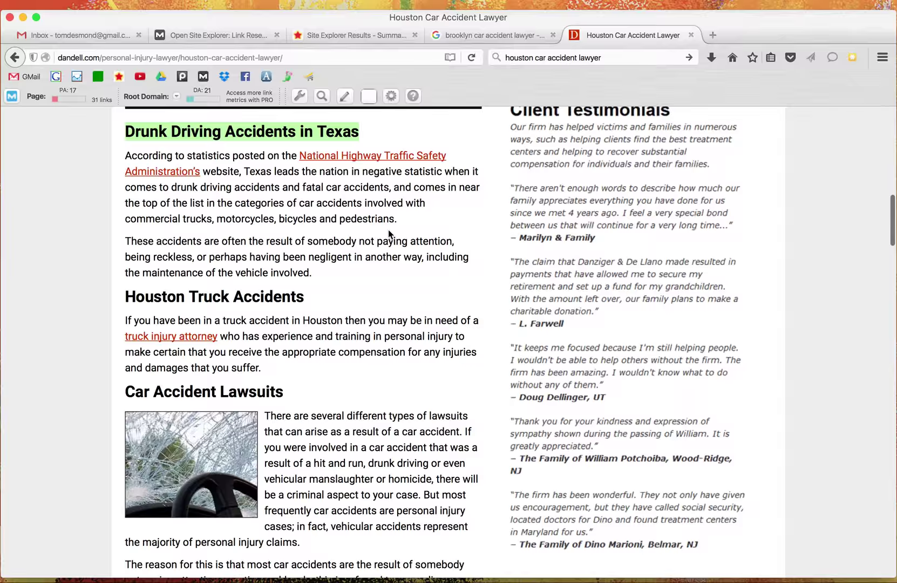
scroll("down", 3)
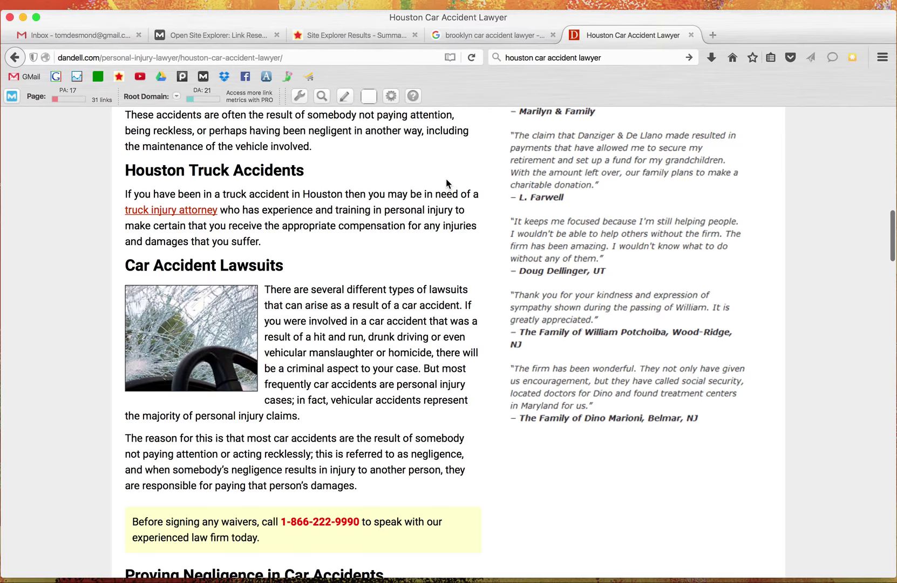
scroll("down", 3)
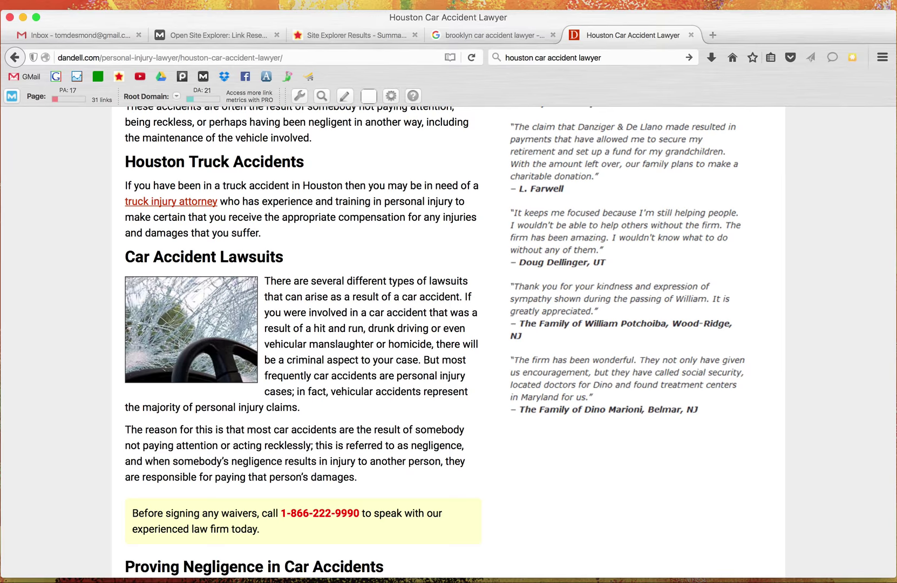
left_click(191, 330)
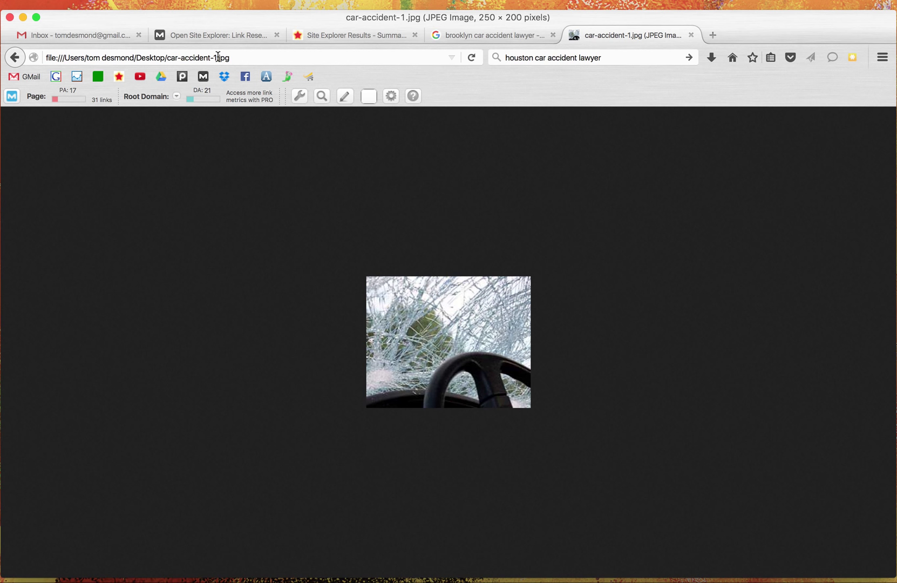
double_click(195, 57)
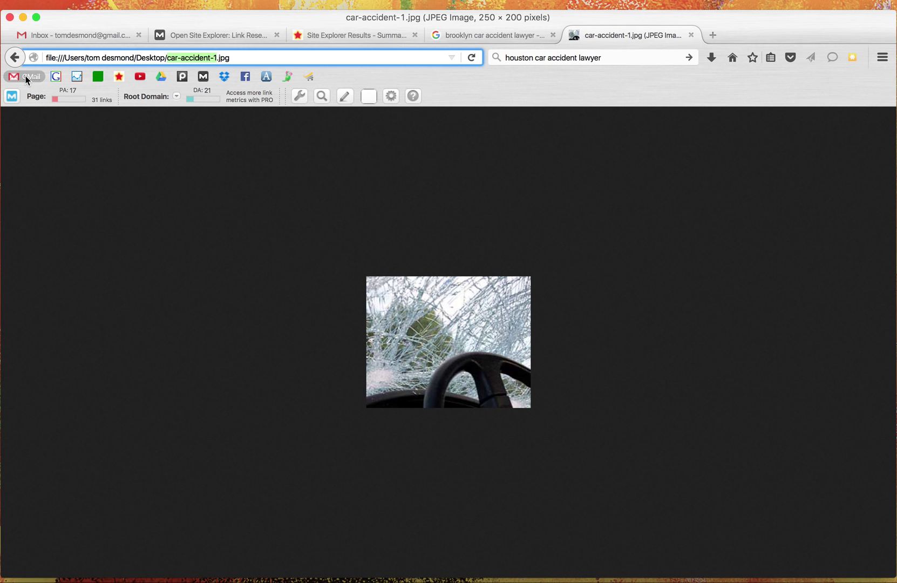
left_click(14, 57)
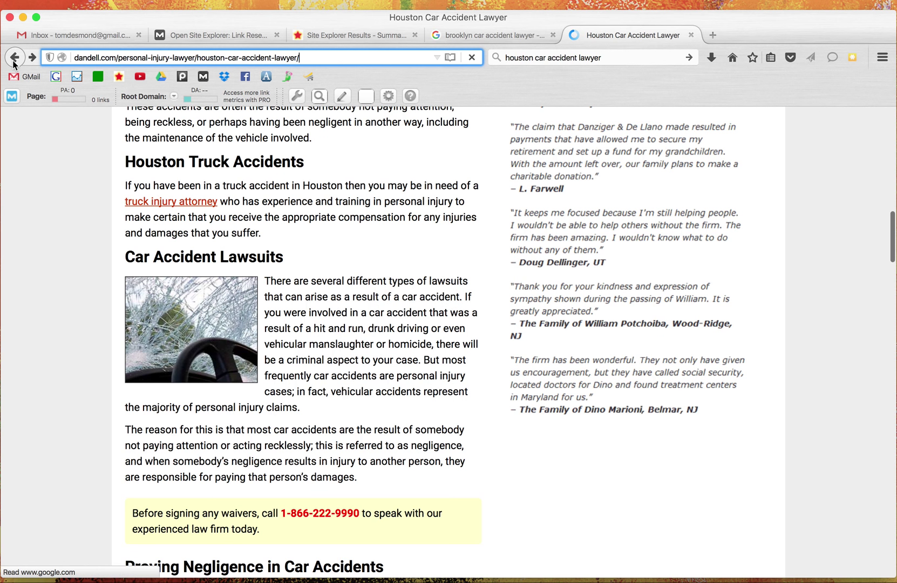
scroll("down", 3)
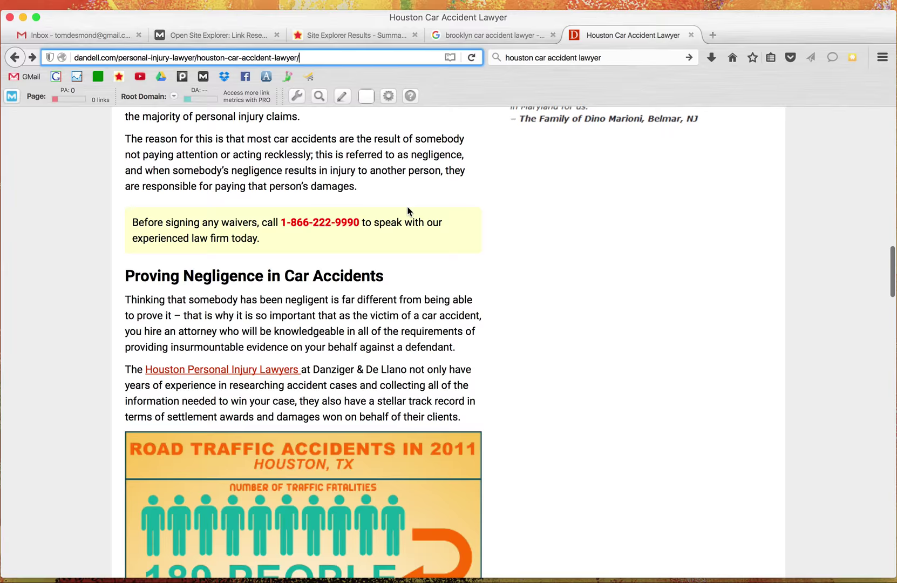
scroll("down", 3)
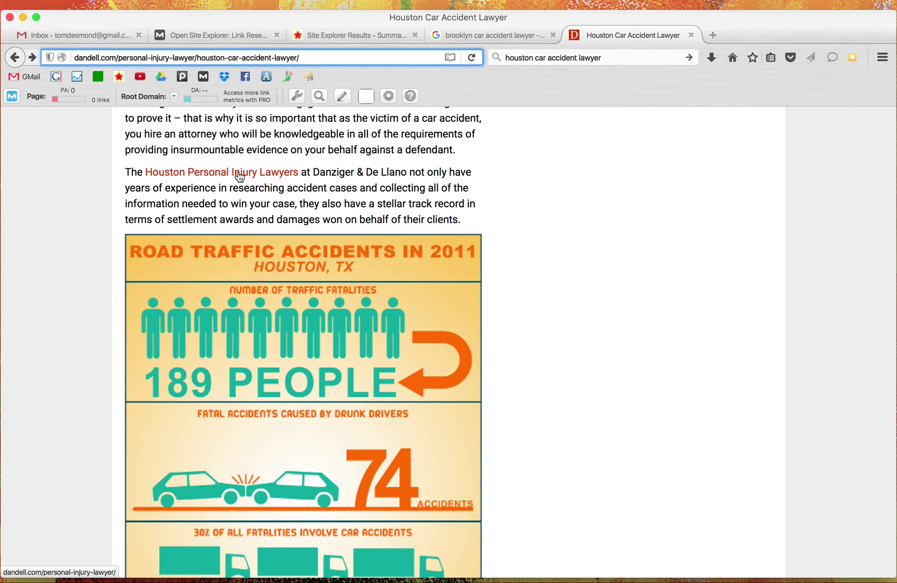
scroll("up", 3)
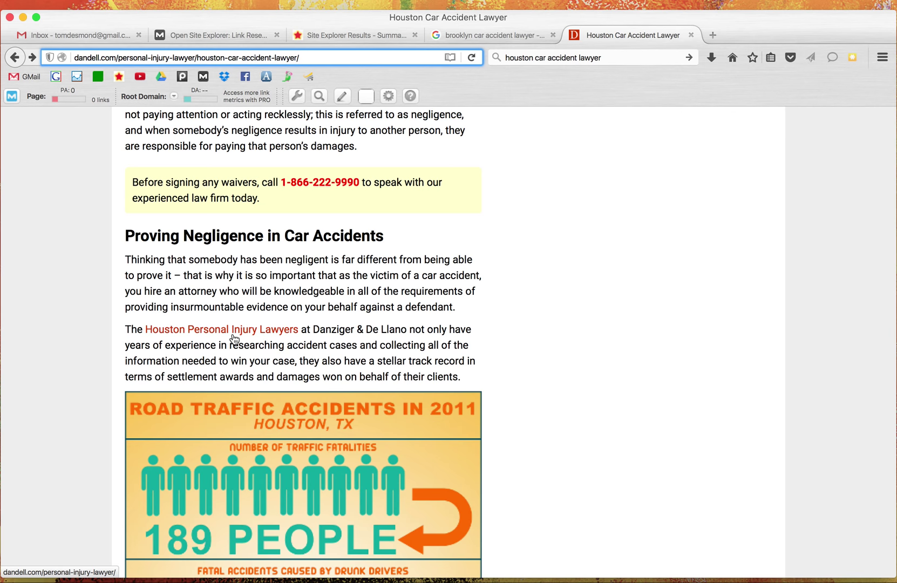
scroll("up", 3)
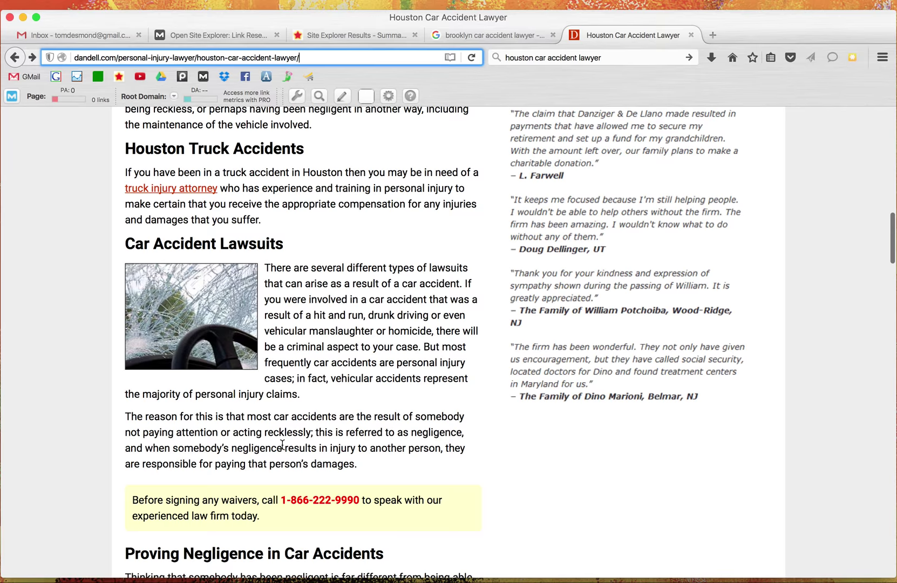
mouse_move(357, 279)
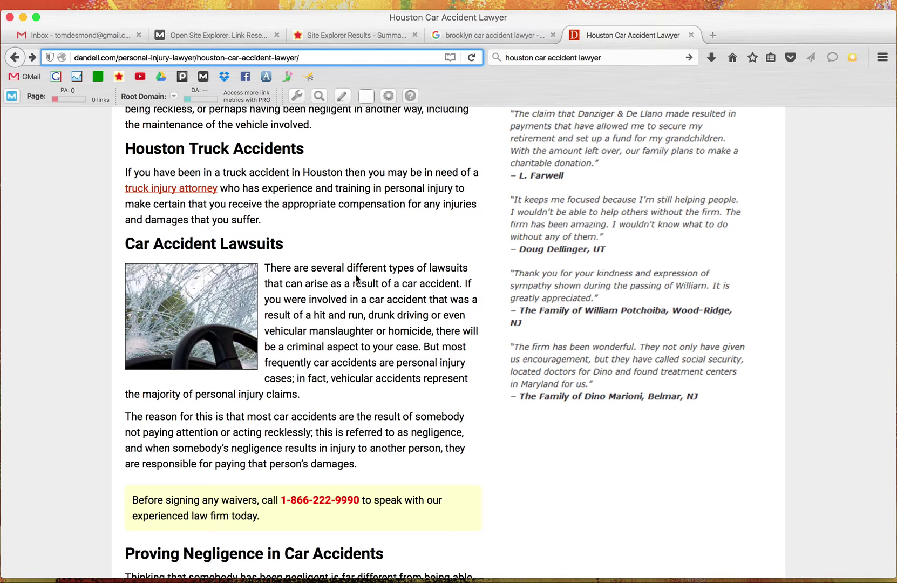
scroll("down", 3)
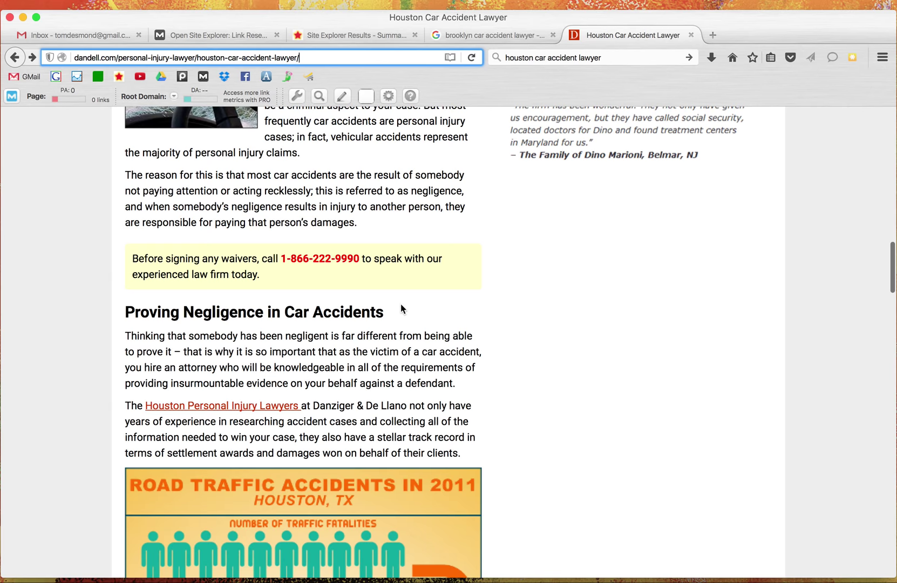
scroll("down", 3)
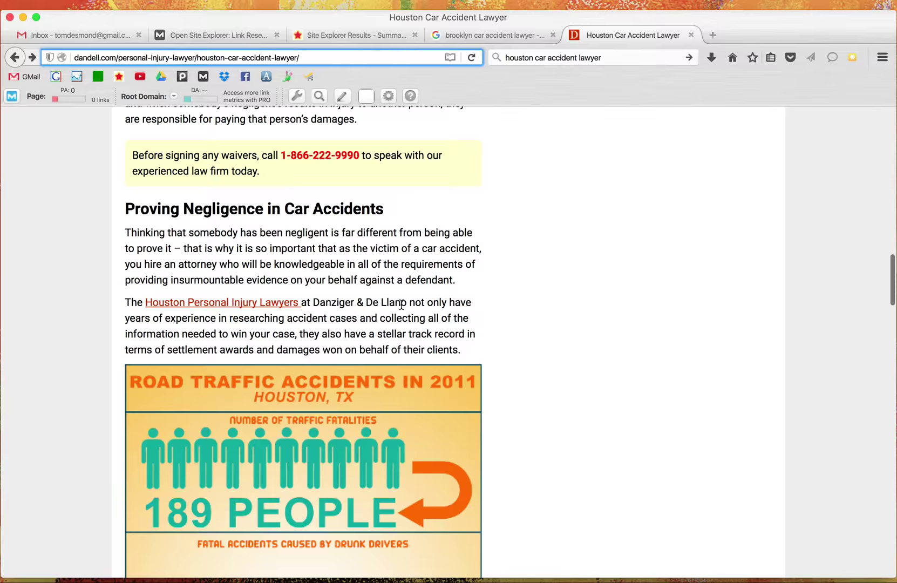
scroll("down", 3)
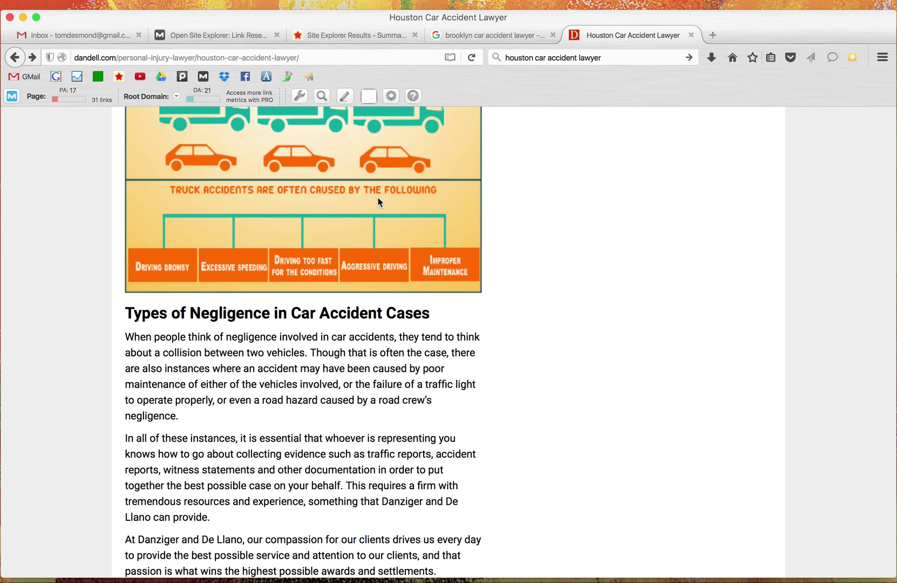
scroll("down", 3)
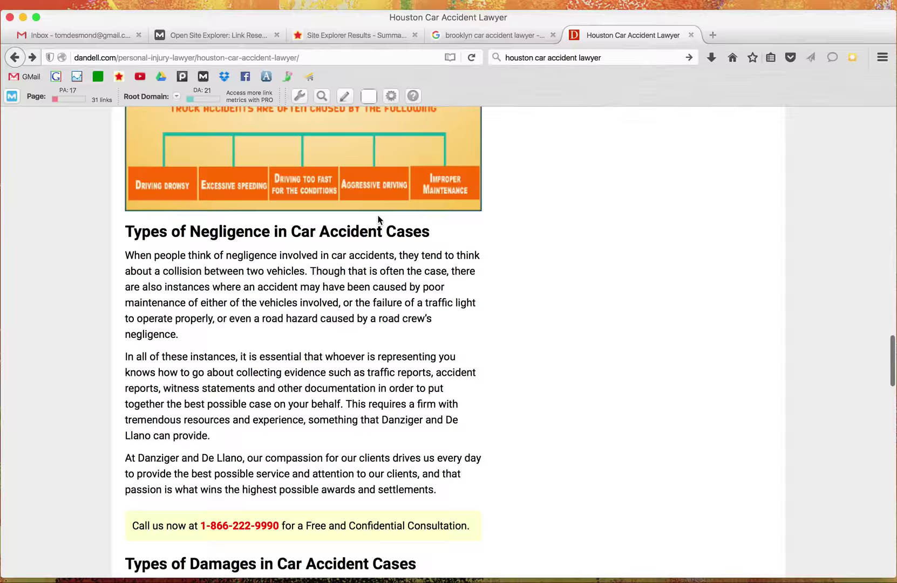
scroll("down", 3)
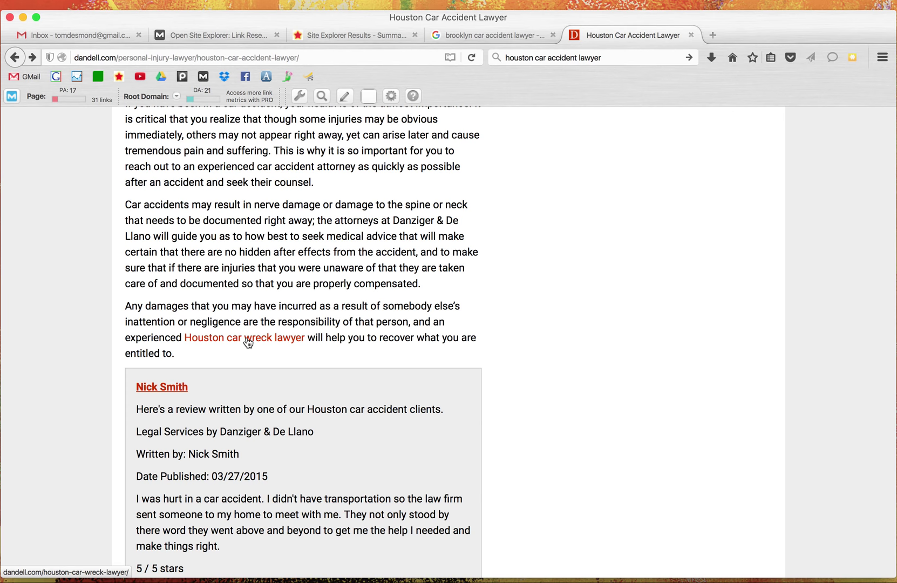
scroll("down", 3)
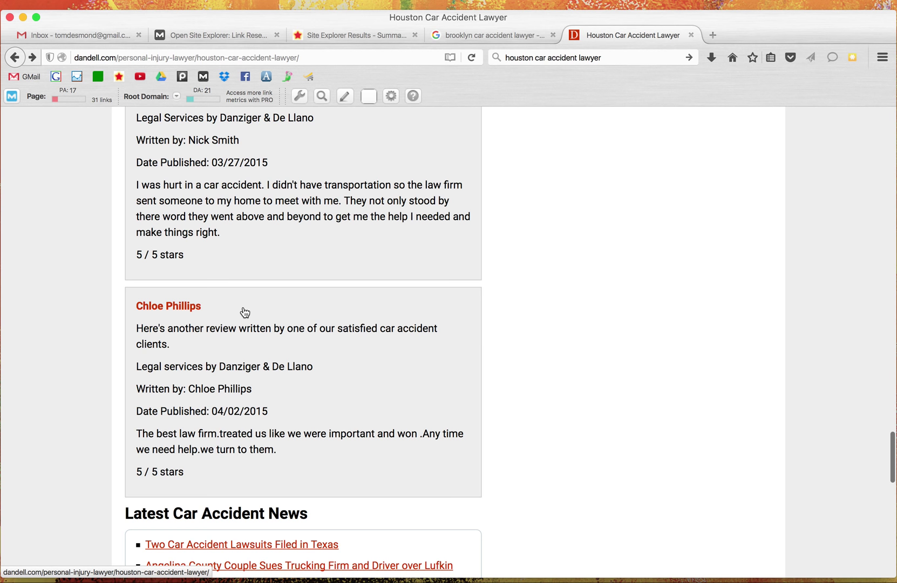
scroll("down", 3)
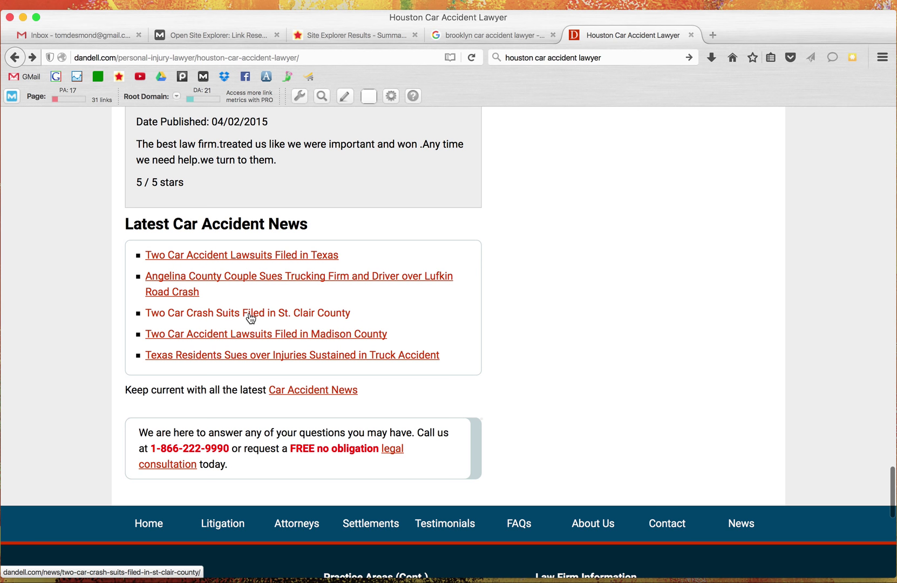
mouse_move(209, 356)
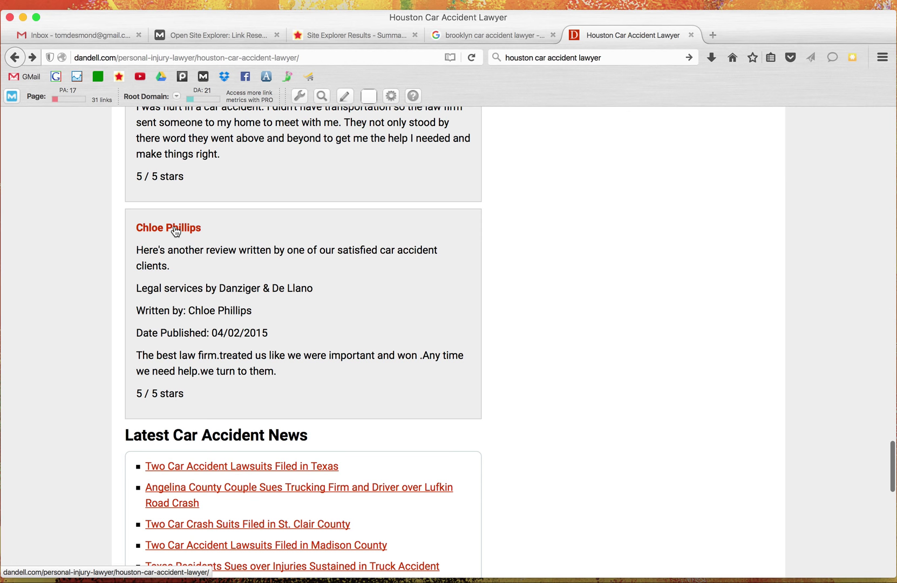
scroll("up", 3)
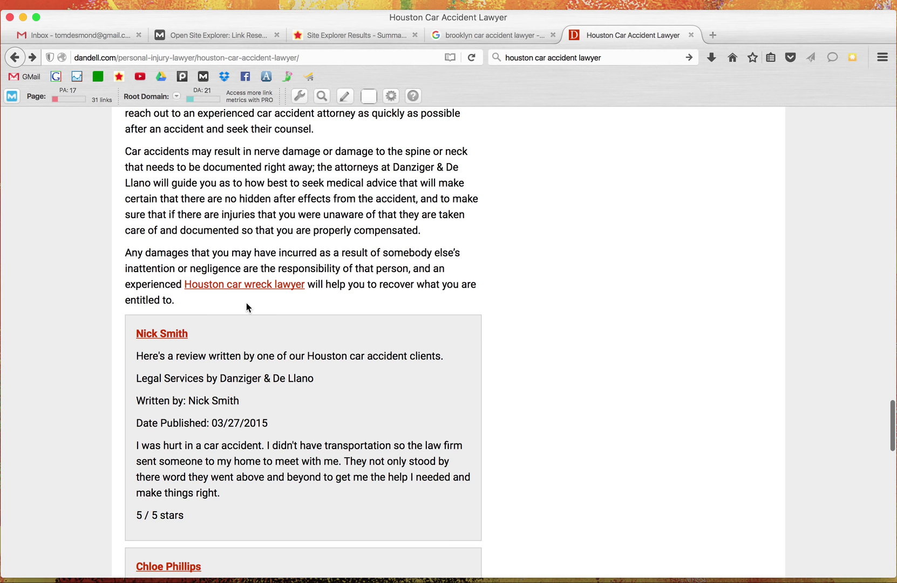
Step: Follow the in-text link to the Houston car wreck lawyer page and look down it
left_click(245, 284)
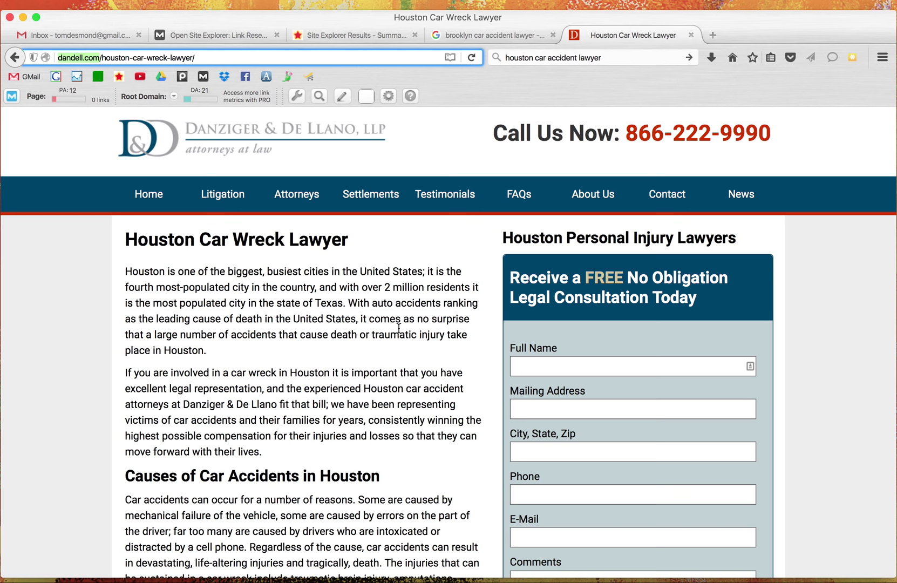
scroll("down", 3)
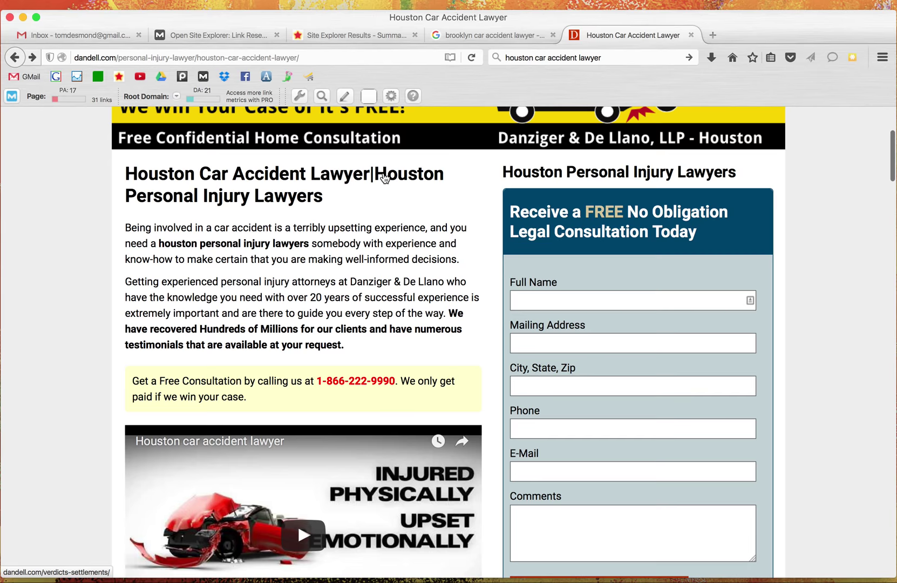
Step: Scan the landing page before the Moz report showing DA 21, PA 17 and 31 links
scroll("down", 3)
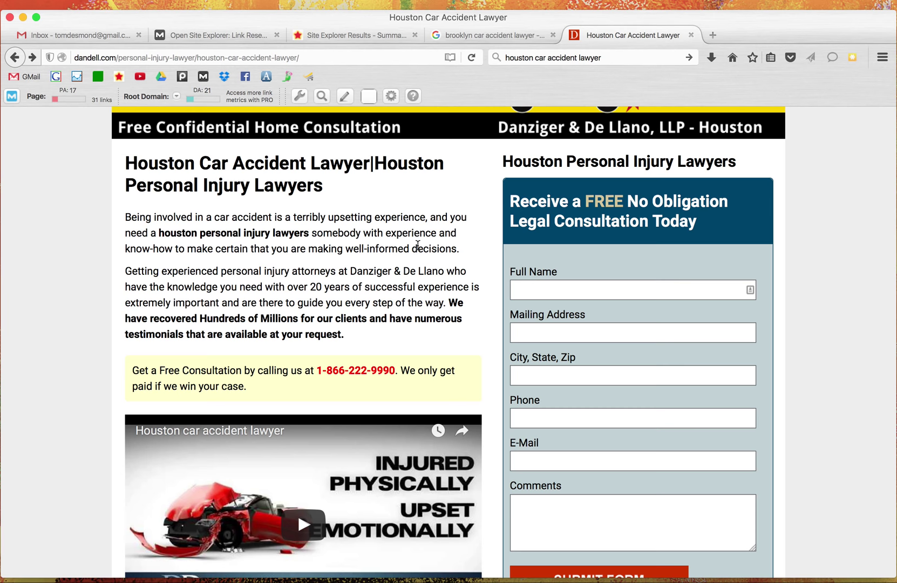
scroll("up", 3)
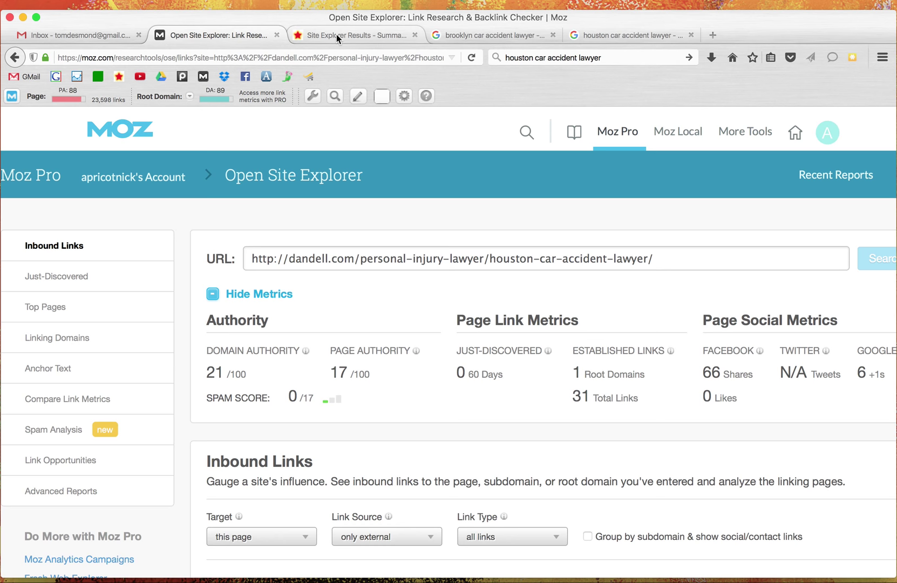
left_click(352, 34)
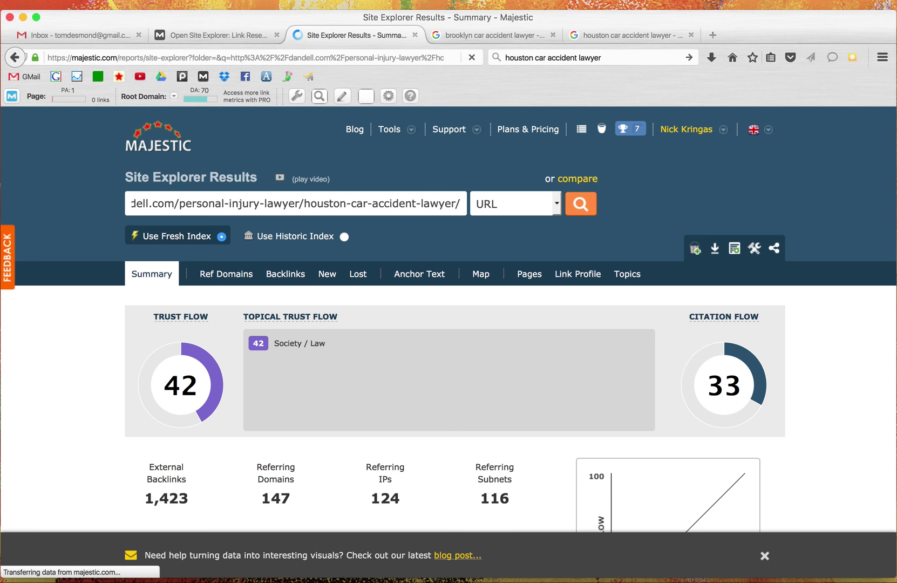
scroll("down", 3)
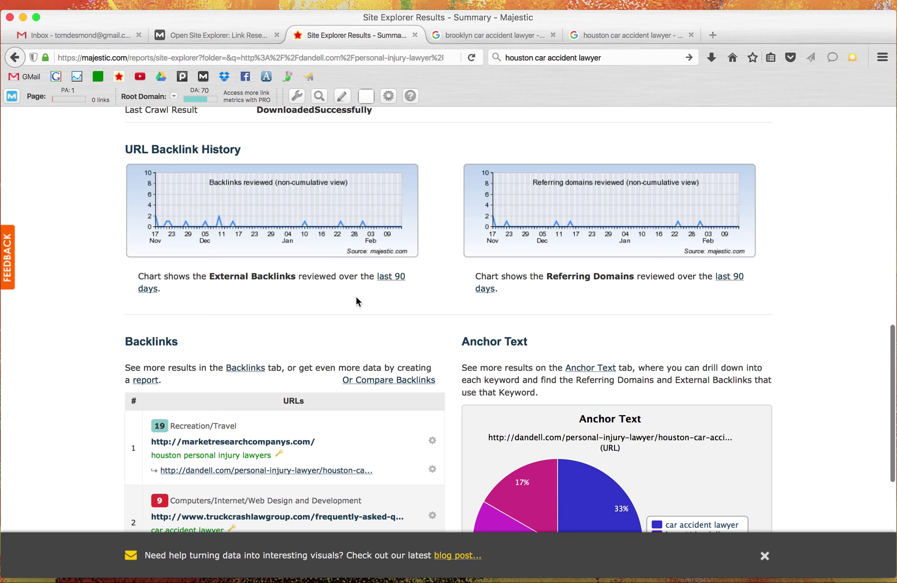
left_click(215, 34)
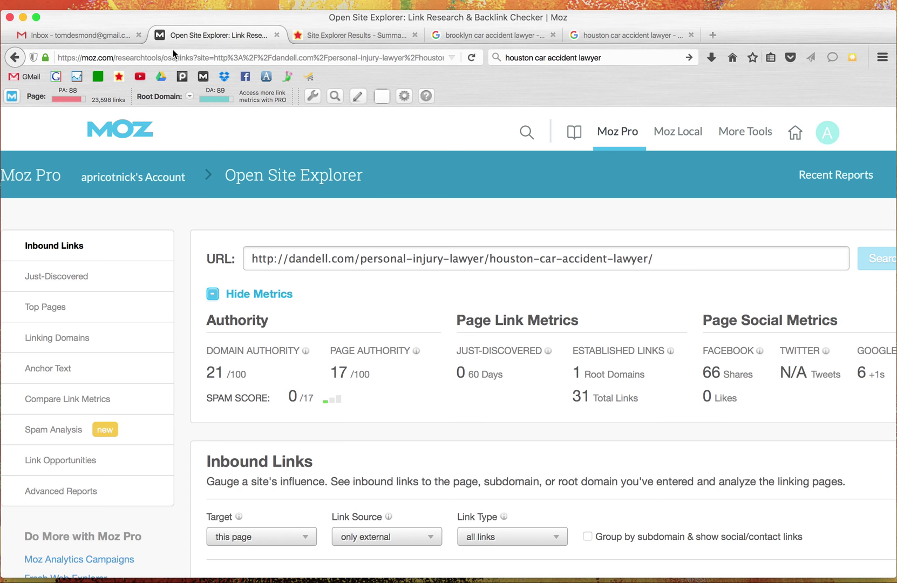
scroll("down", 3)
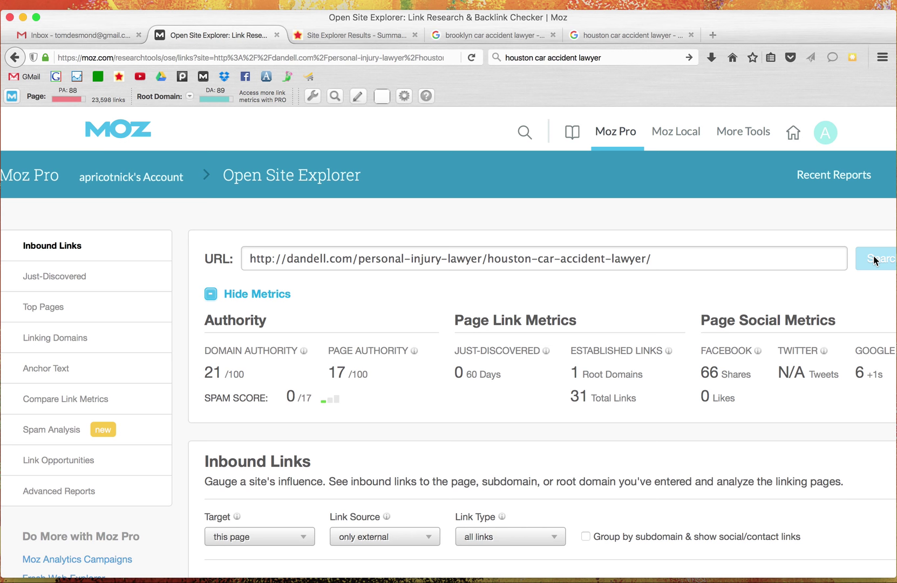
mouse_move(350, 260)
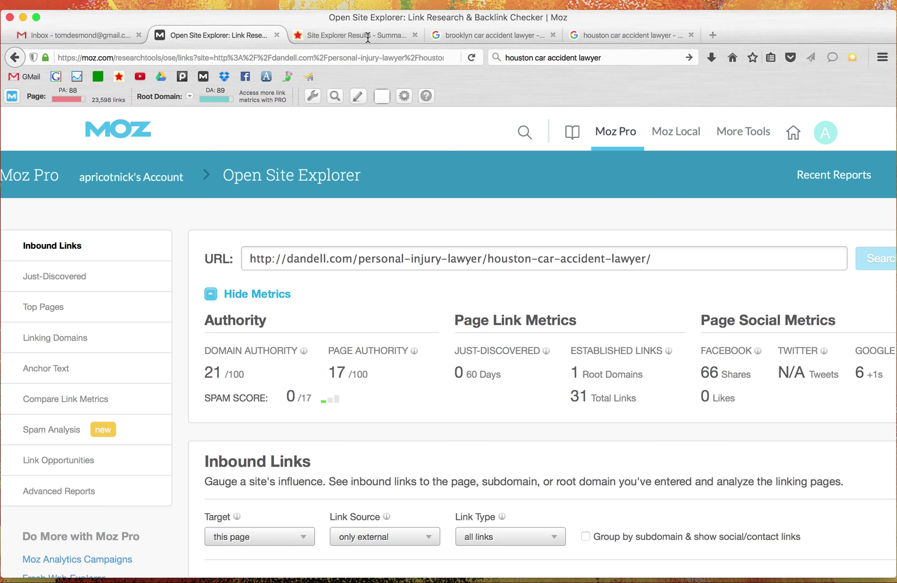
Step: Check Majestic's Trust Flow 14 and Citation Flow 28, glance at the Brooklyn results, then return to Moz
left_click(351, 34)
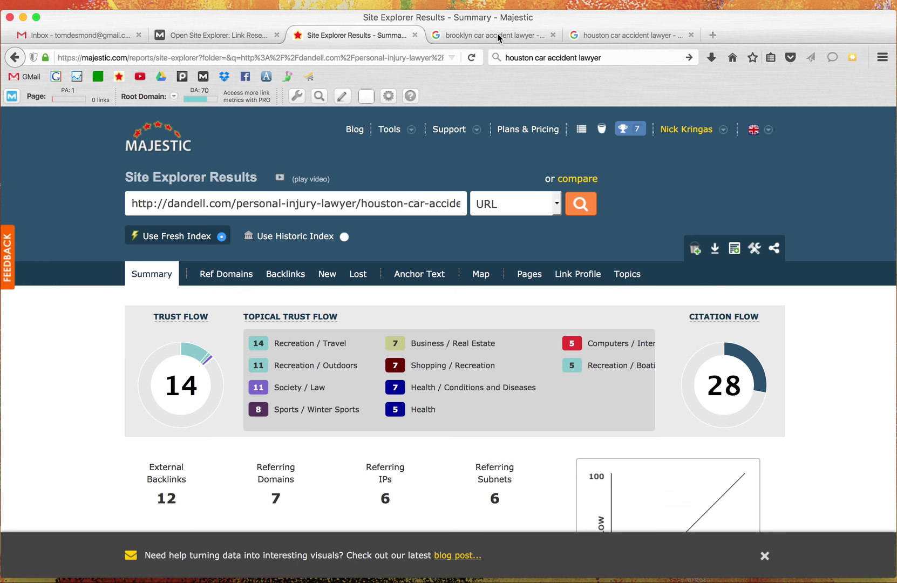
mouse_move(296, 348)
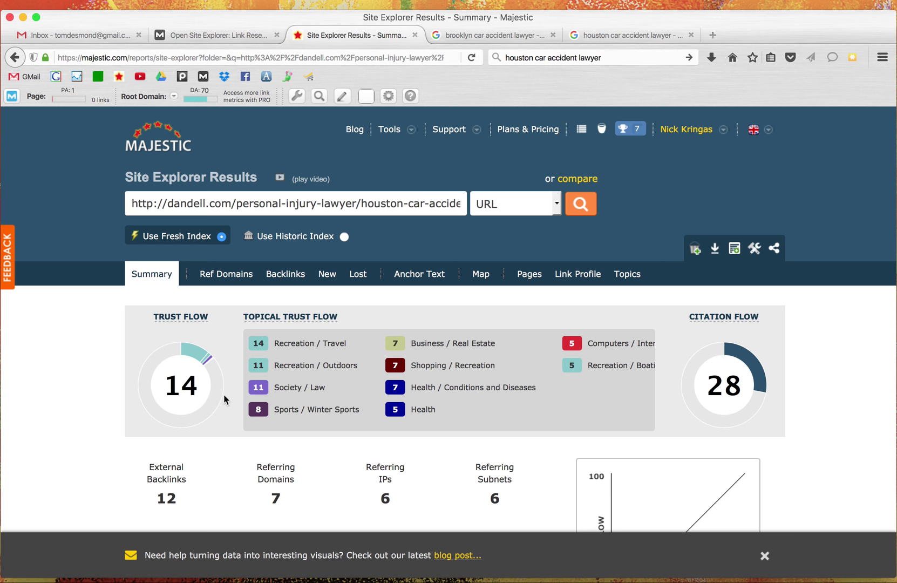
scroll("down", 3)
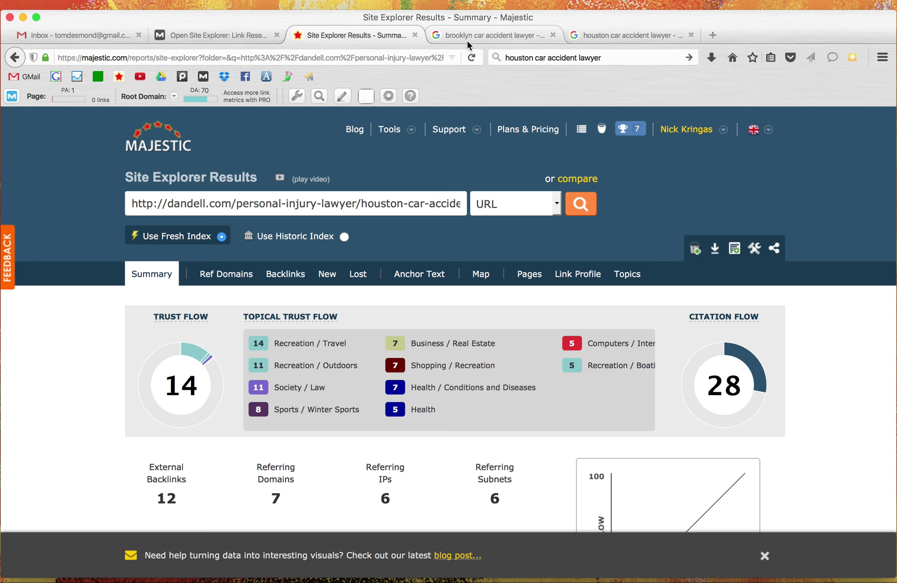
left_click(495, 35)
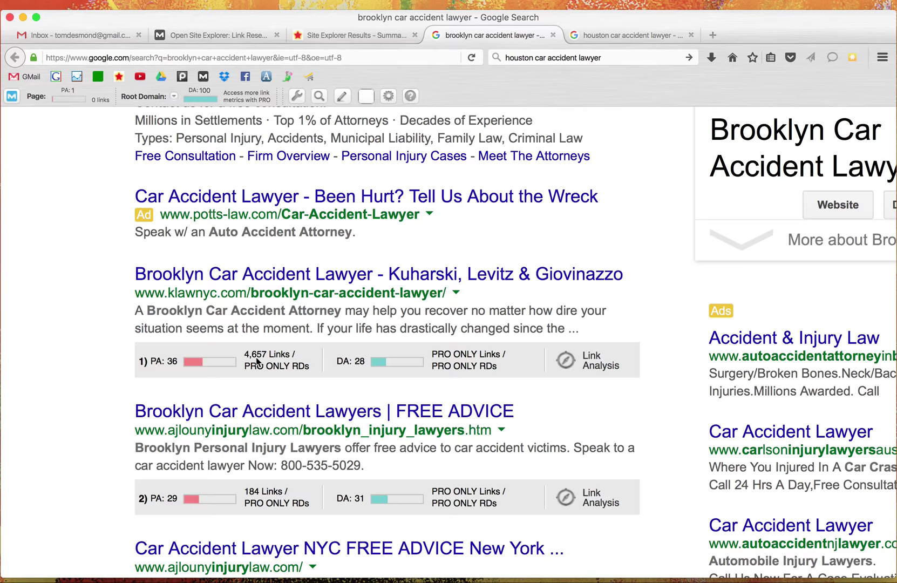
left_click(349, 35)
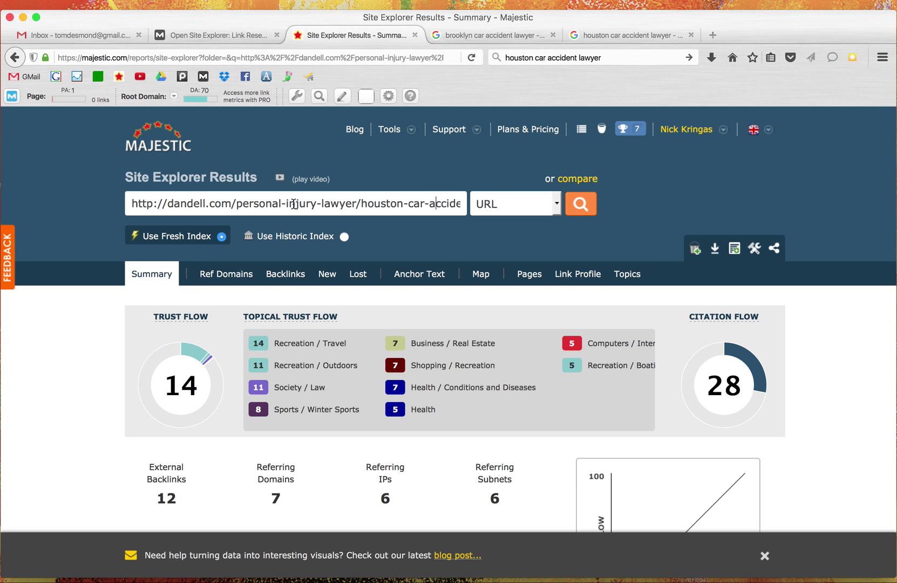
left_click(215, 35)
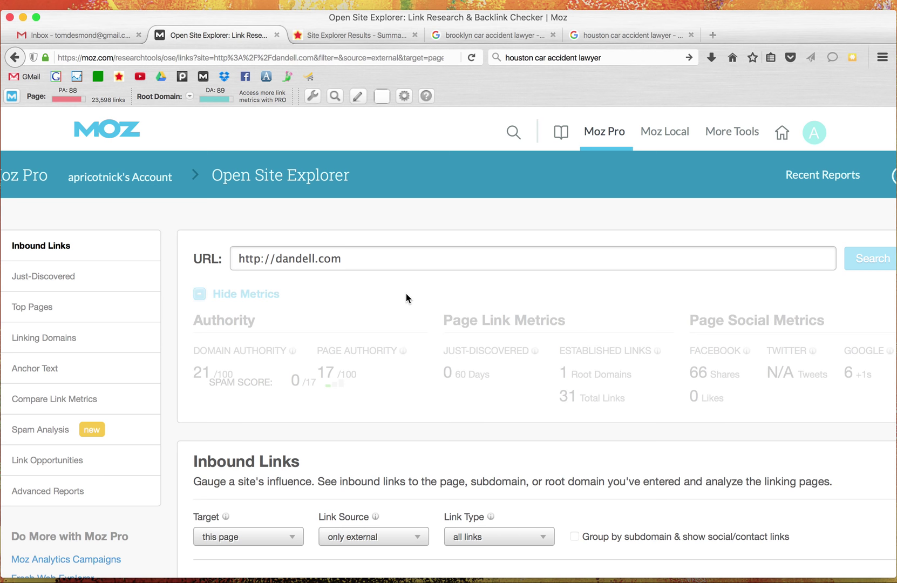
Step: Move down to the Inbound Links table listing 16 links to dandell.com, led by DMOZ
scroll("down", 3)
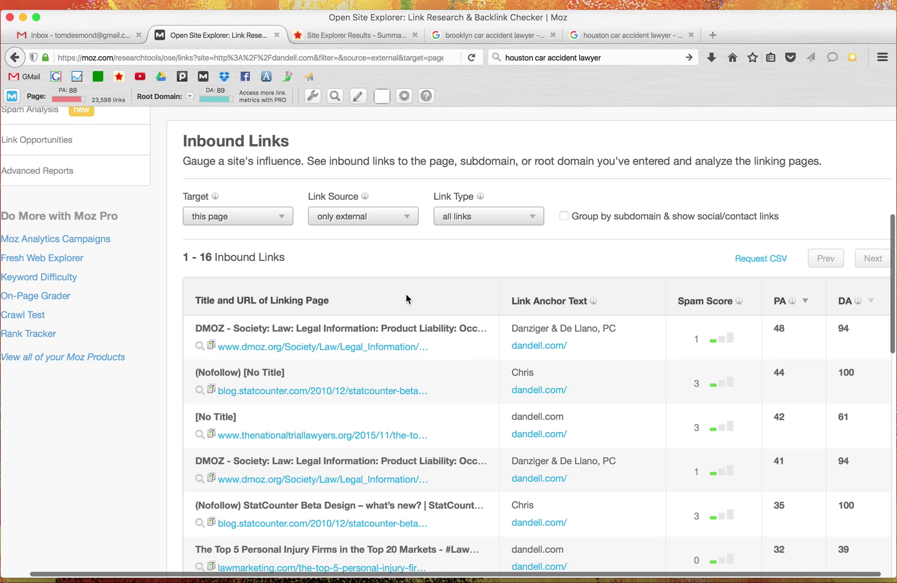
scroll("down", 3)
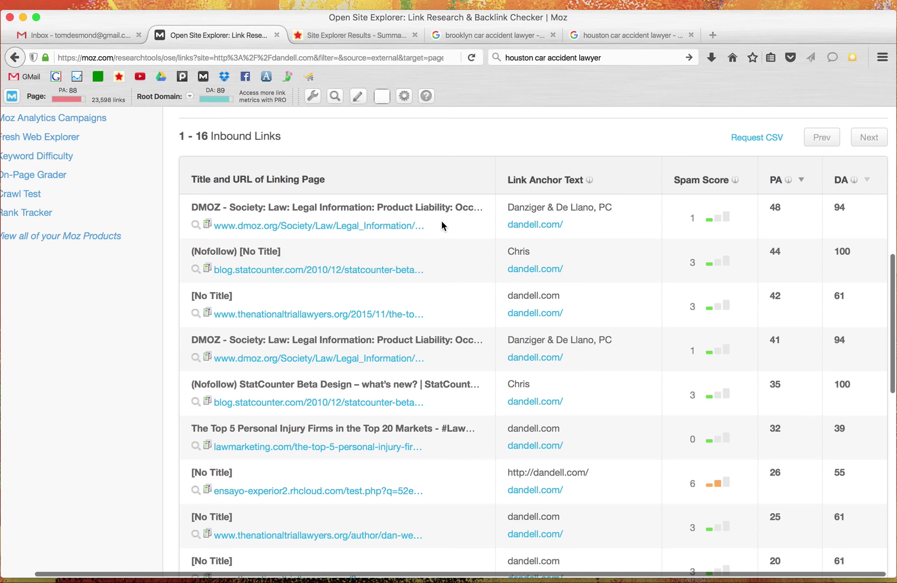
scroll("down", 3)
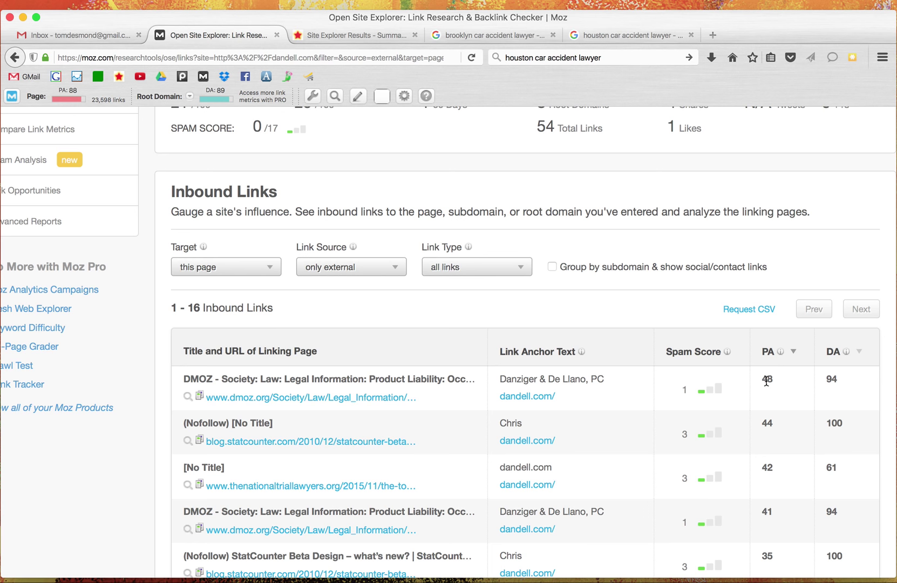
mouse_move(795, 386)
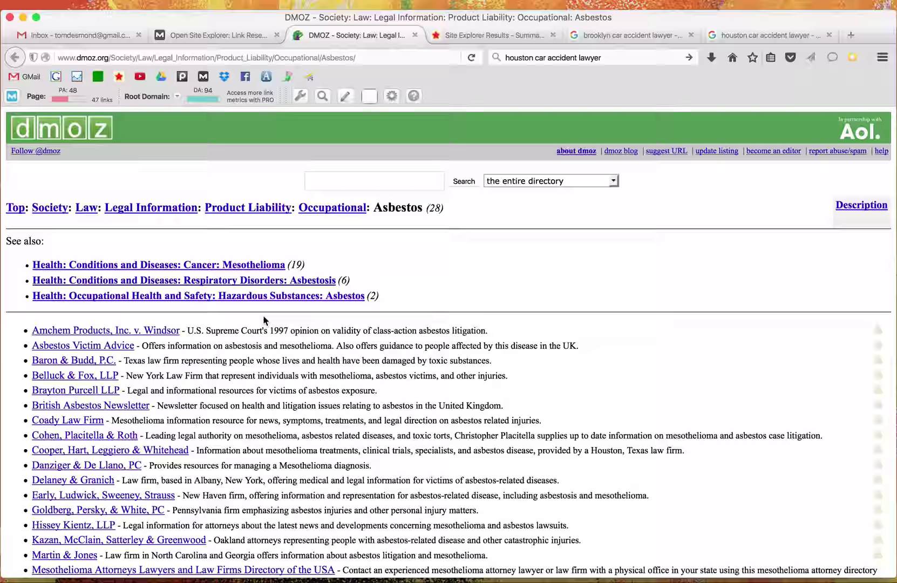
Step: Return from the DMOZ Asbestos directory tab to the Moz inbound links list
left_click(217, 35)
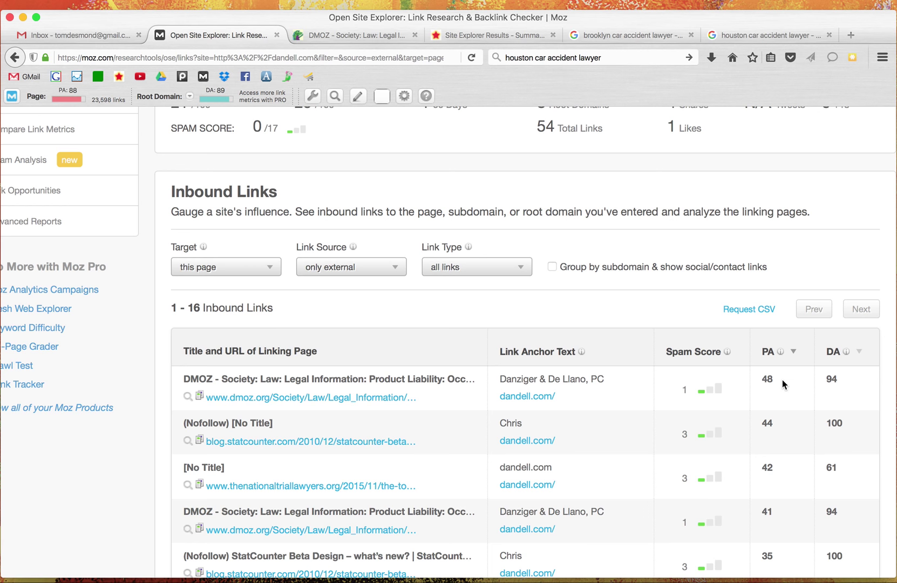
Step: Confirm the firm's DMOZ Asbestos listing, close that tab and continue down the inbound links list
left_click(355, 36)
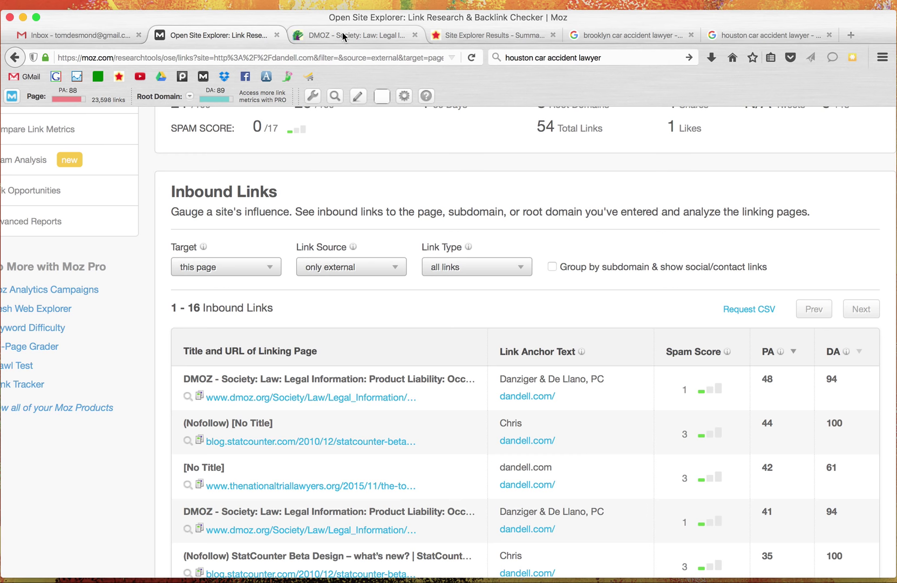
left_click(355, 35)
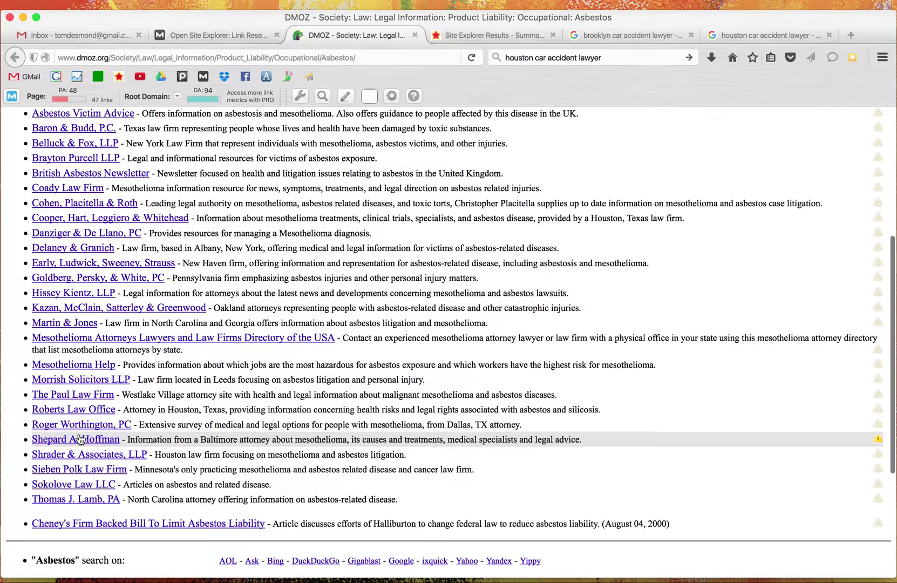
left_click(217, 35)
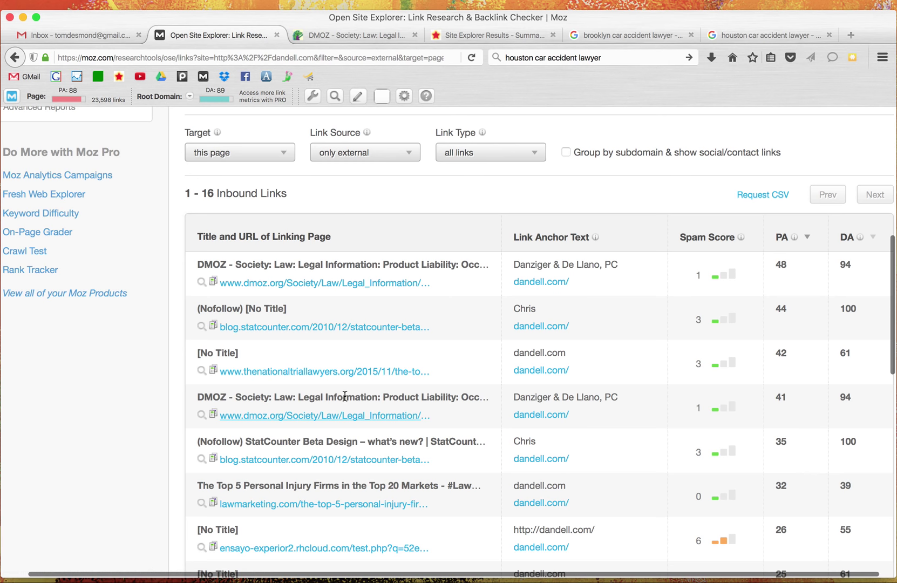
left_click(417, 34)
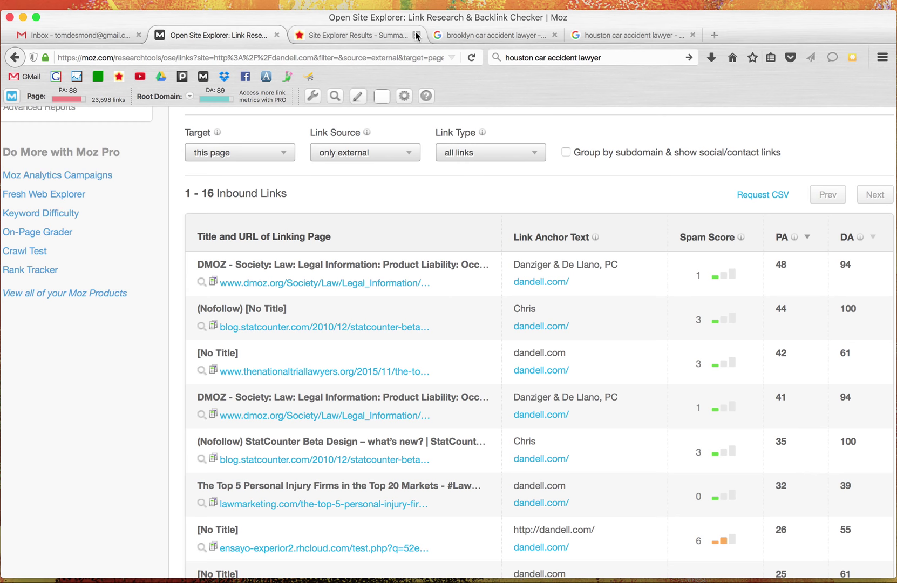
scroll("down", 3)
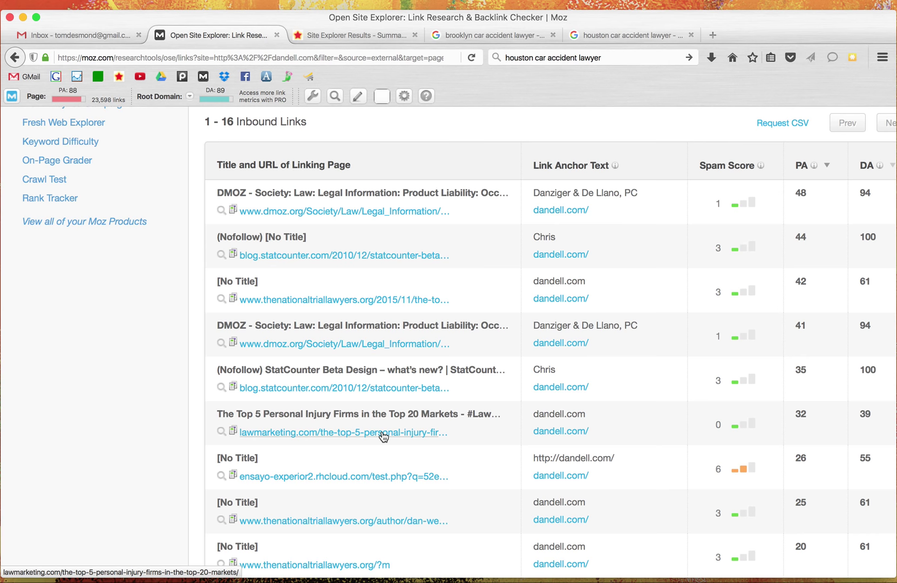
Step: Read the lawmarketing.com Top 5 Personal Injury Firms article listing the firm, then return to the Moz report
left_click(339, 431)
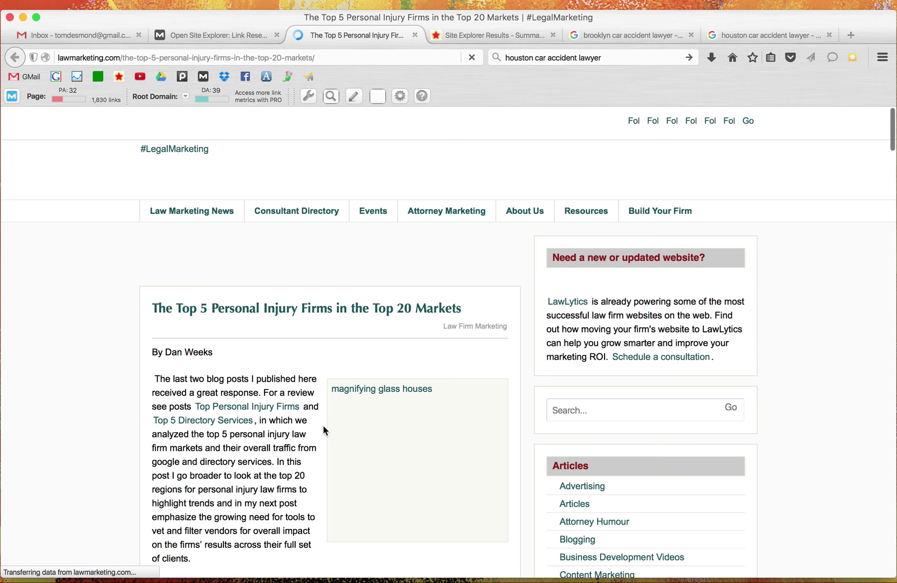
scroll("down", 3)
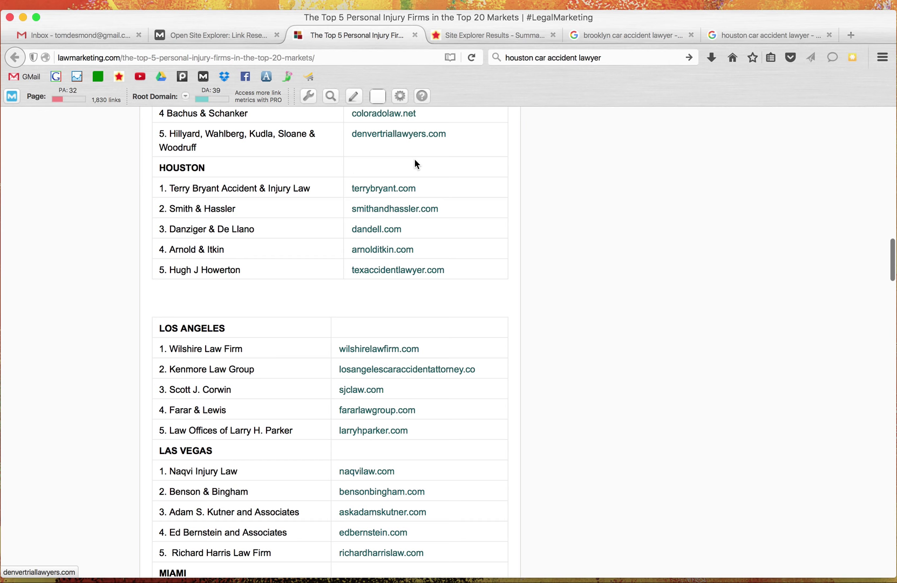
scroll("down", 3)
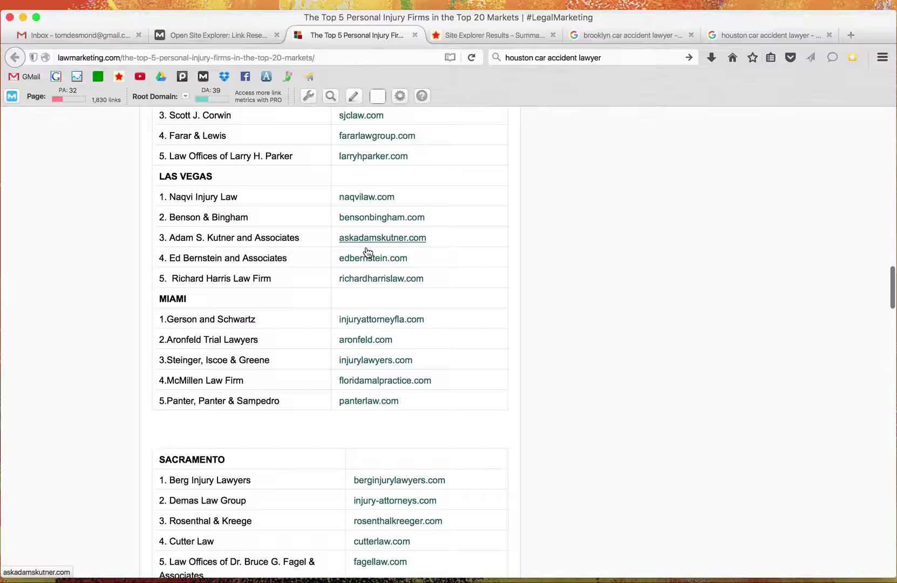
scroll("down", 3)
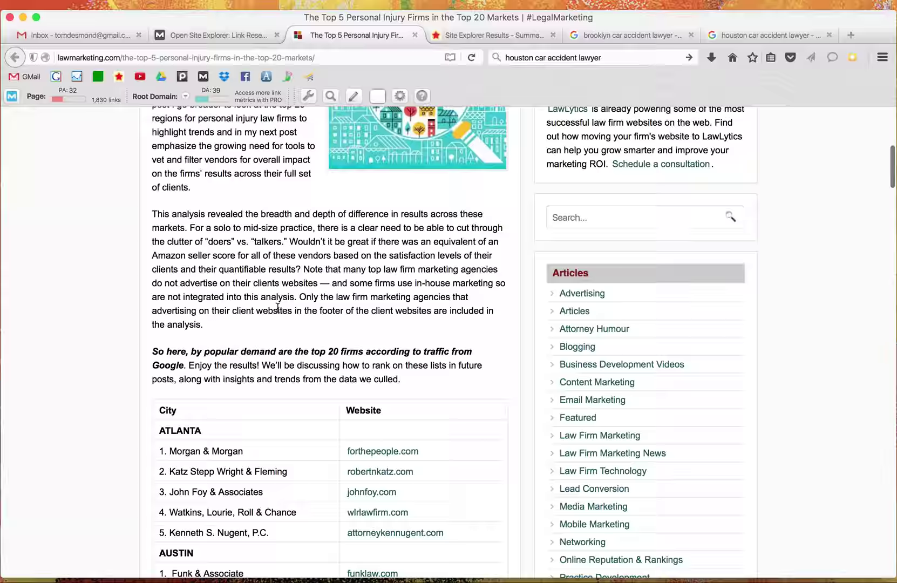
left_click(216, 35)
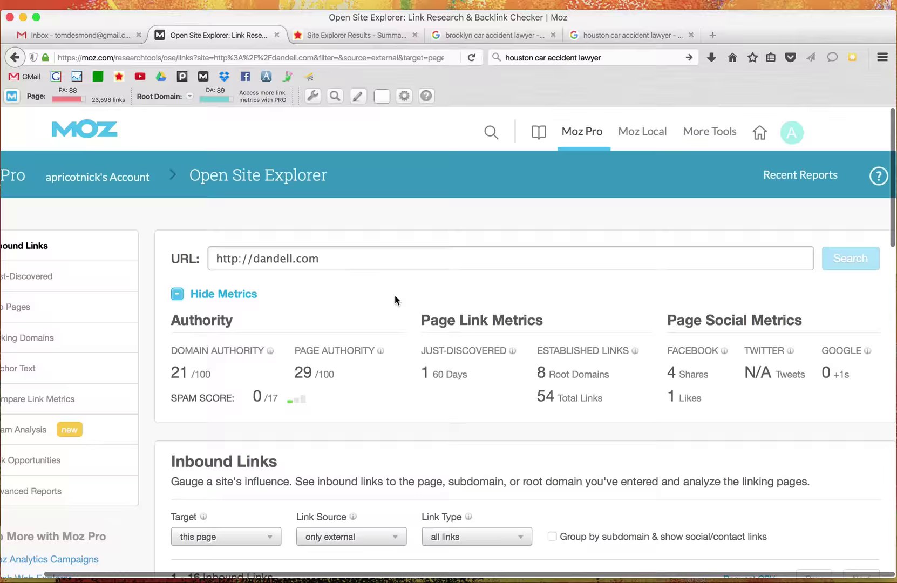
Step: Move down the APRICOTLAW PRIVATE NETWORK domain list to the Local Directories section starting with 2findlocal
scroll("down", 3)
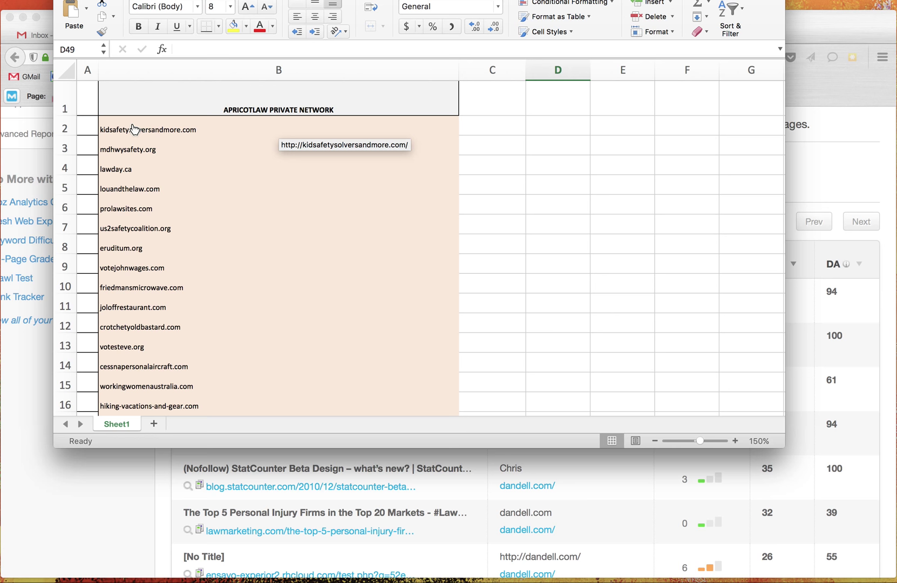
scroll("down", 3)
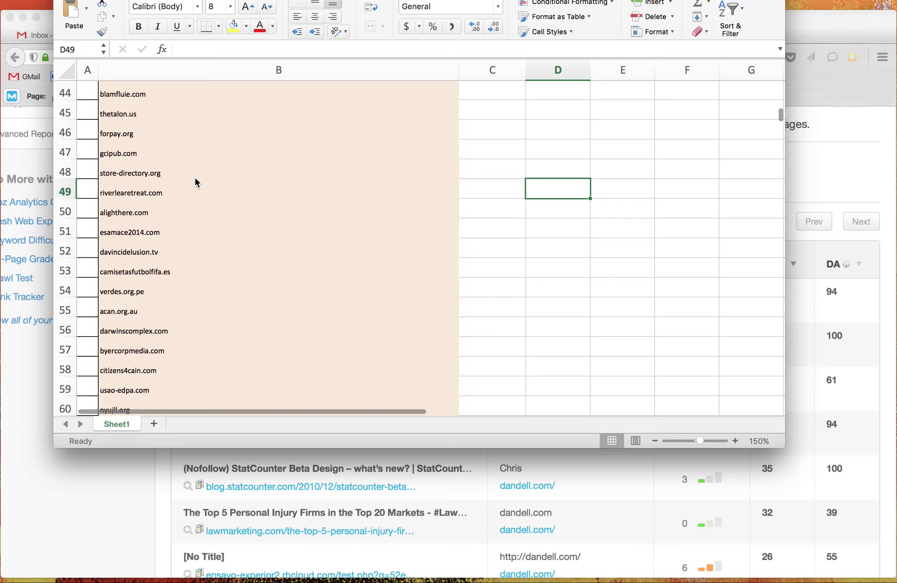
scroll("down", 3)
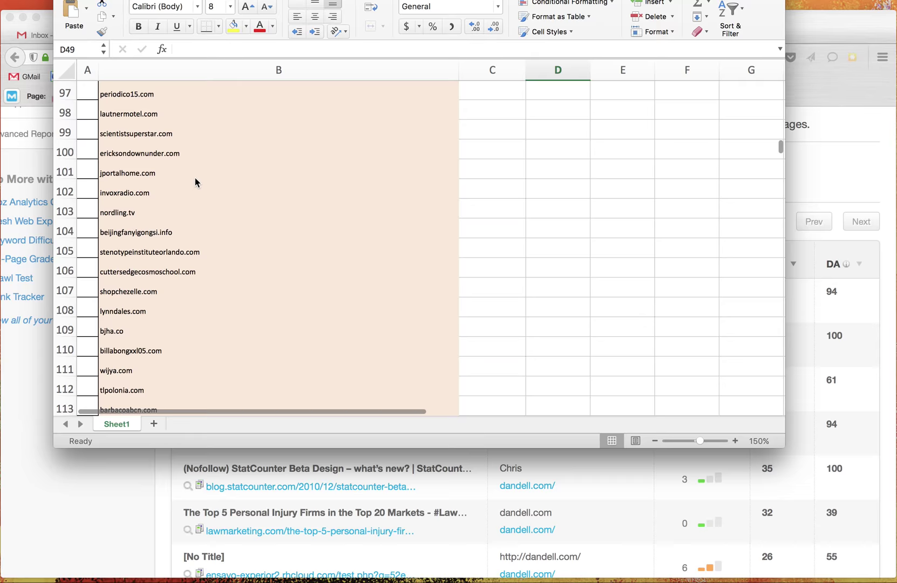
scroll("down", 3)
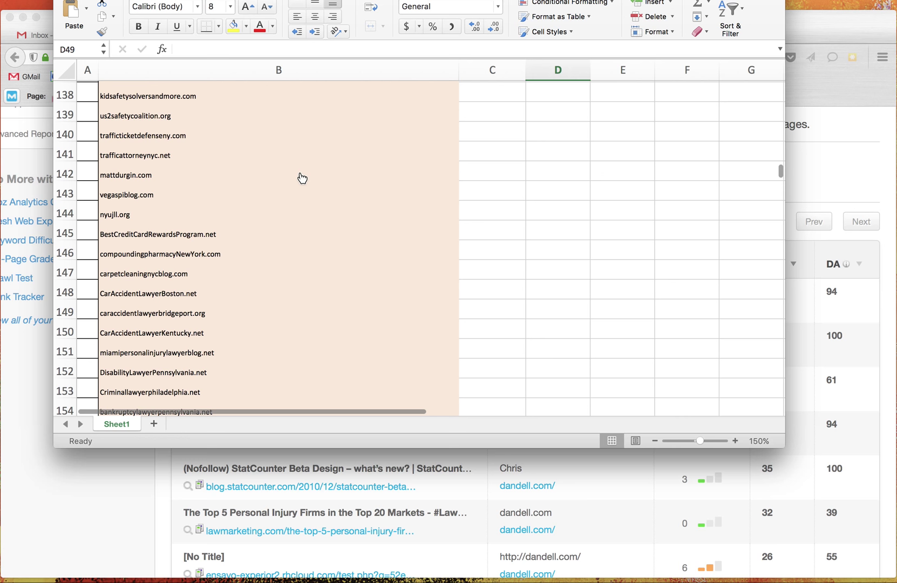
scroll("down", 3)
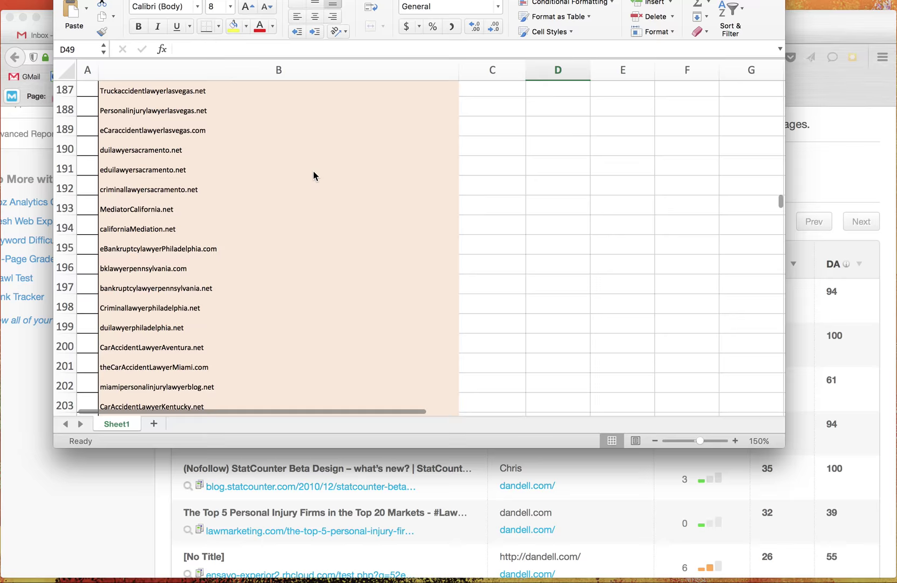
scroll("down", 3)
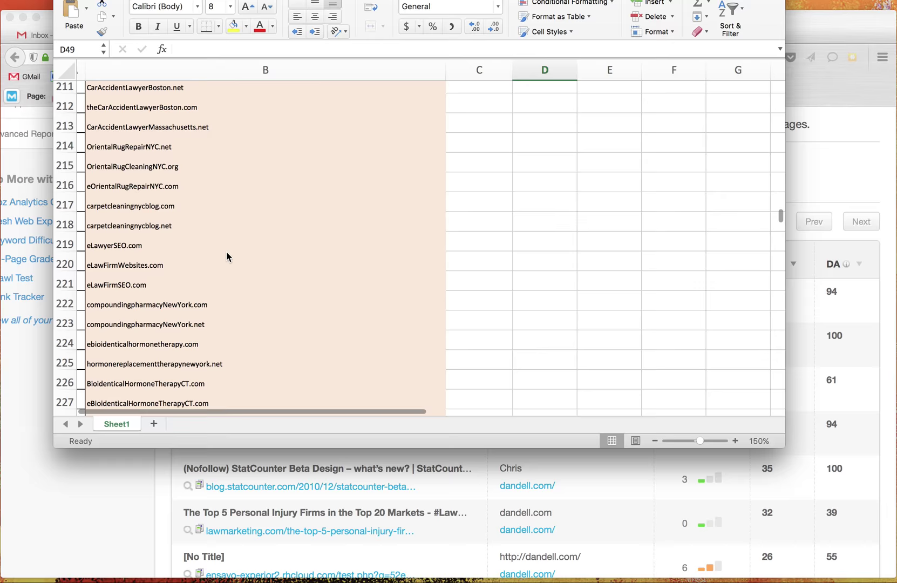
scroll("down", 3)
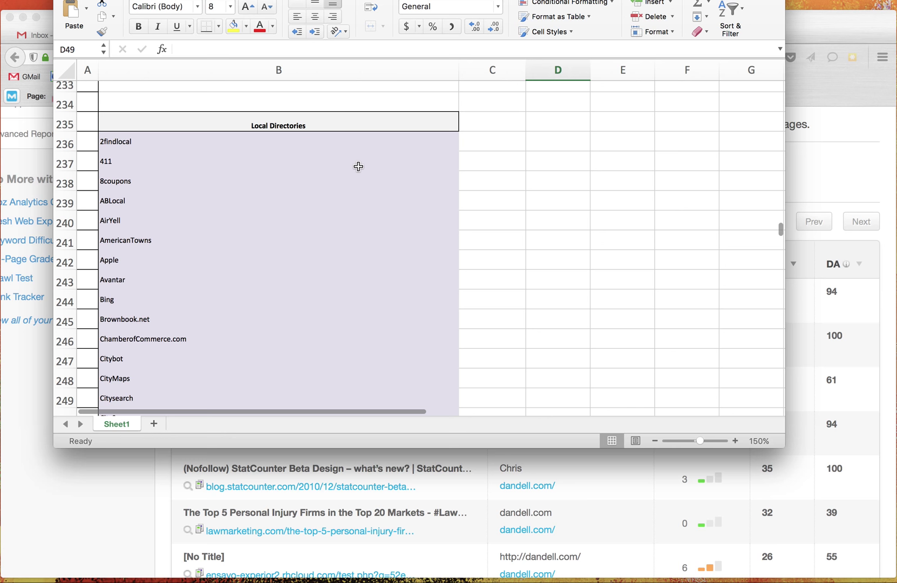
scroll("down", 3)
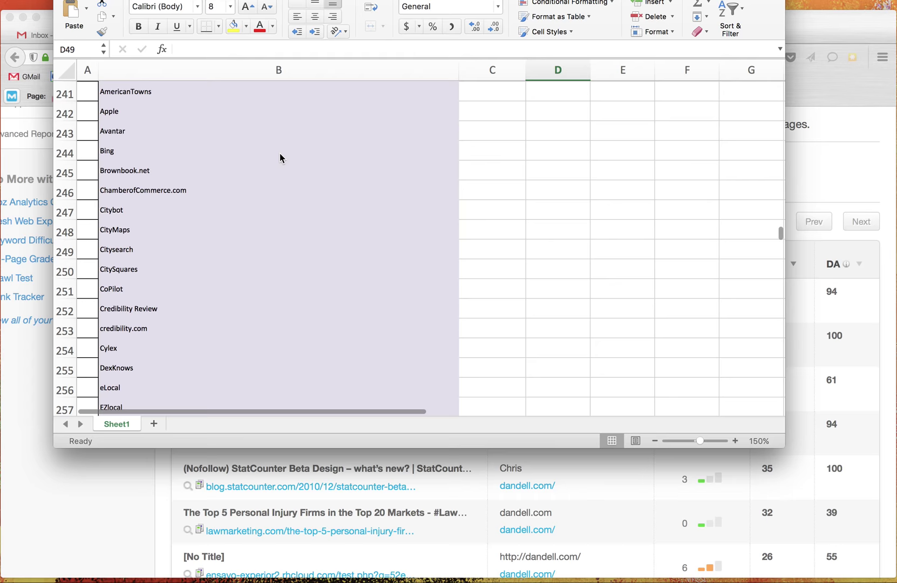
scroll("down", 3)
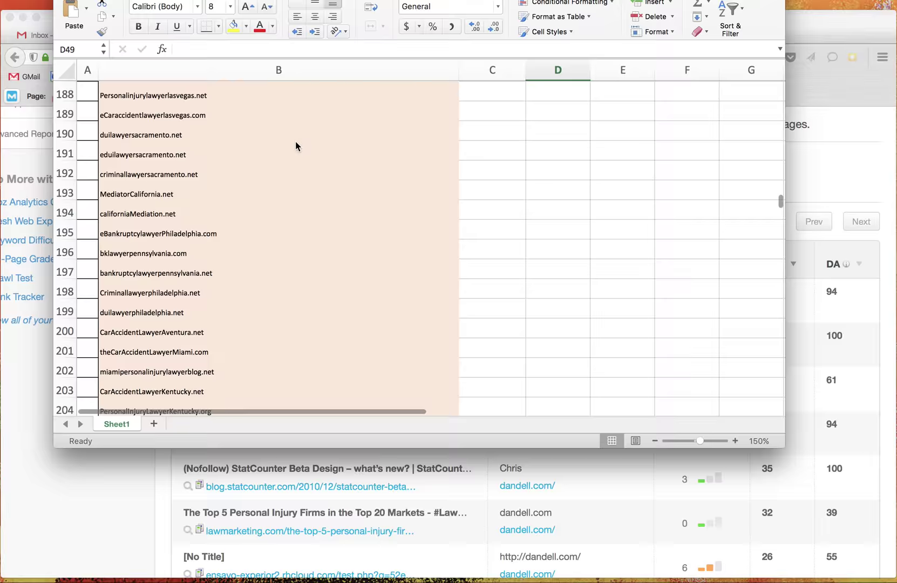
scroll("down", 3)
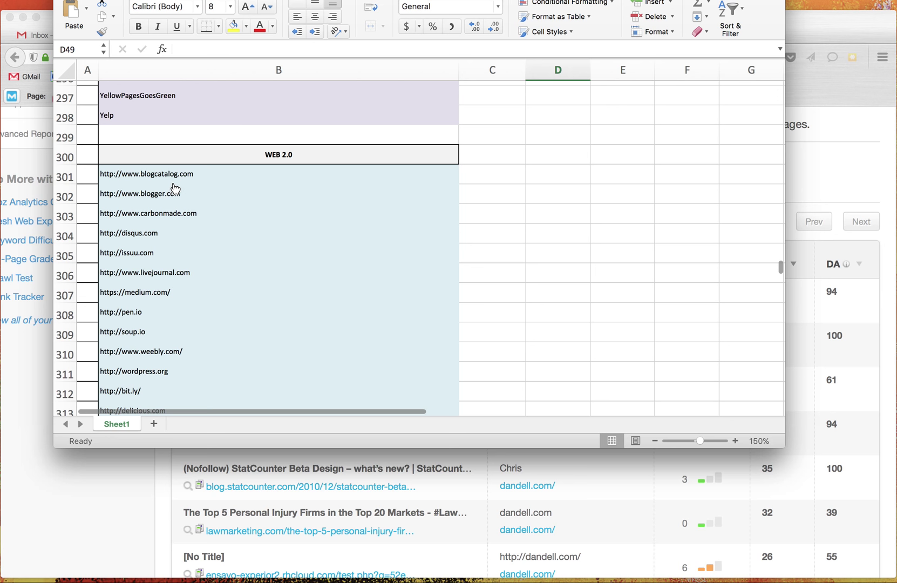
scroll("down", 3)
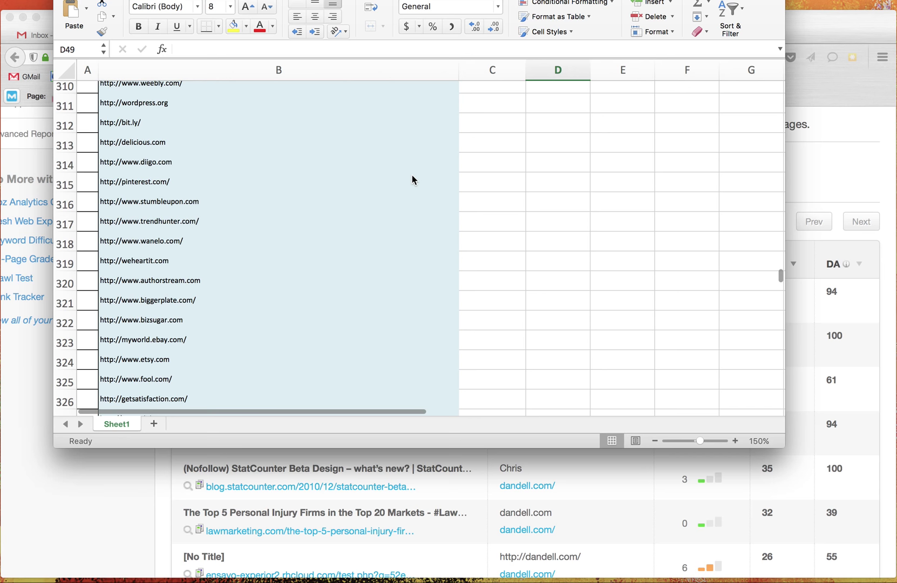
scroll("down", 3)
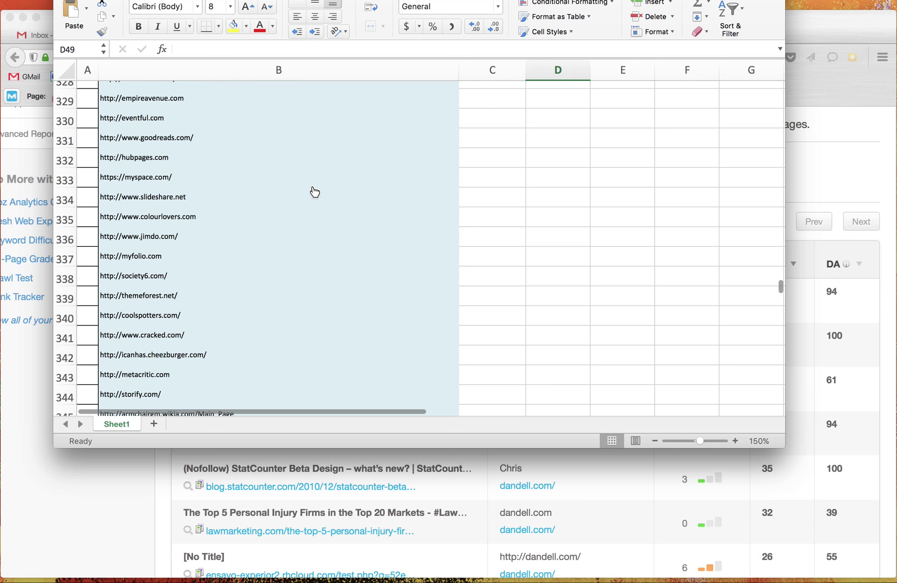
scroll("down", 3)
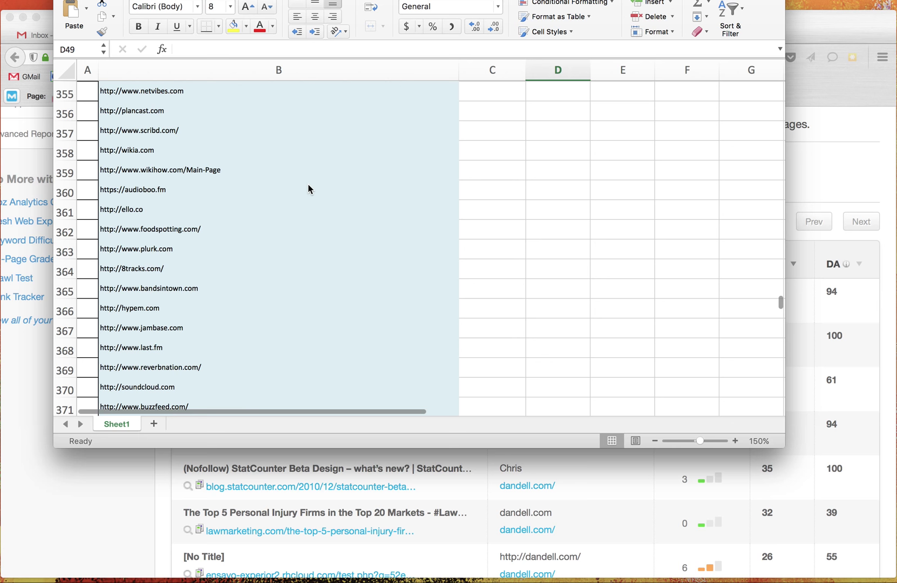
scroll("down", 3)
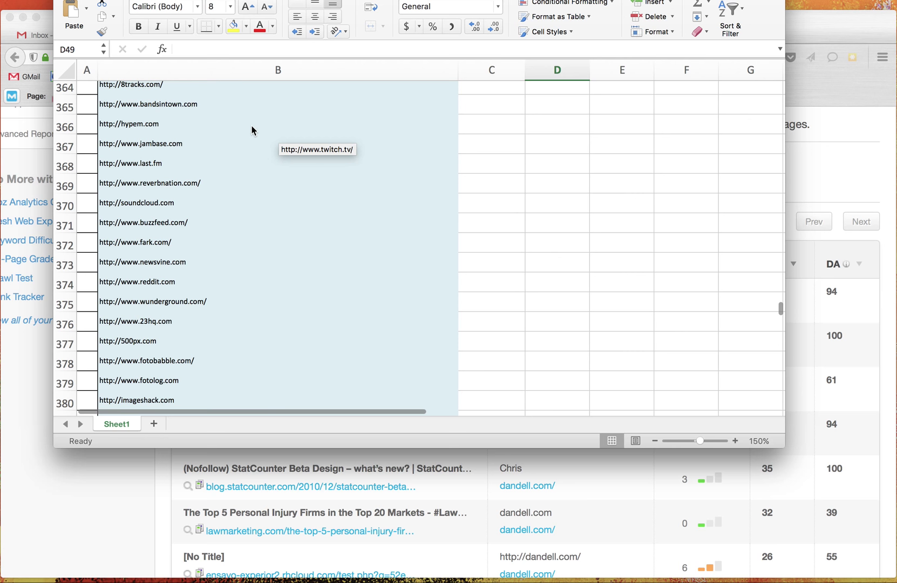
scroll("down", 3)
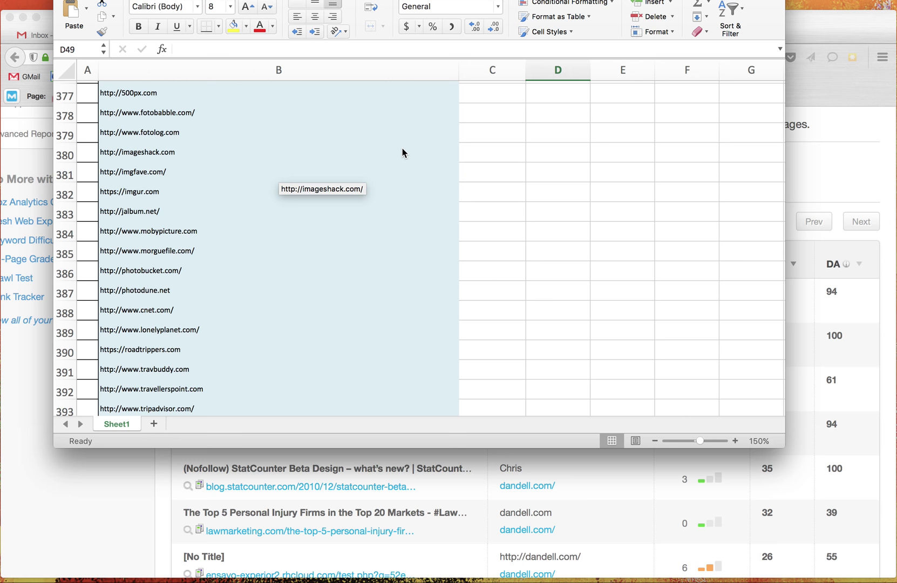
scroll("down", 3)
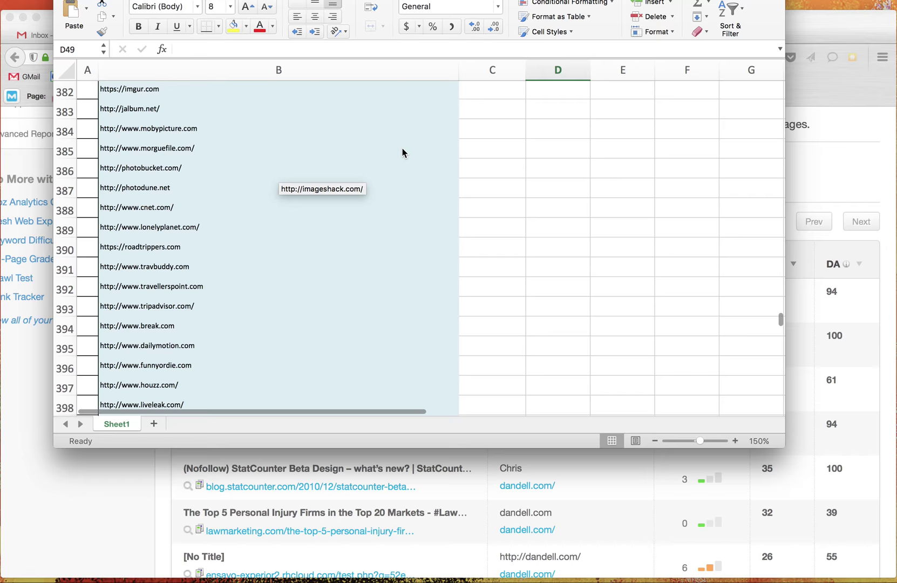
scroll("down", 3)
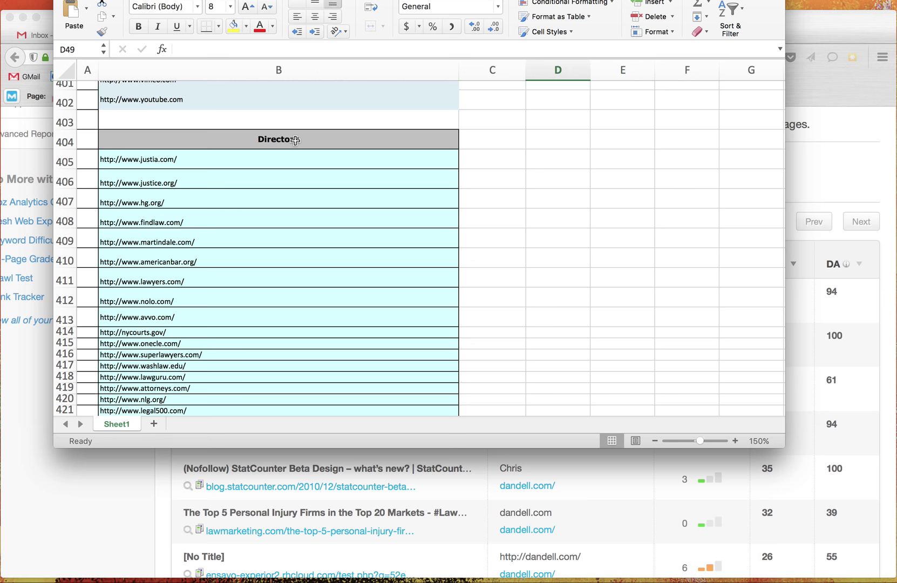
Step: Scroll to the end of the Directories list in the Excel sheet
scroll("down", 3)
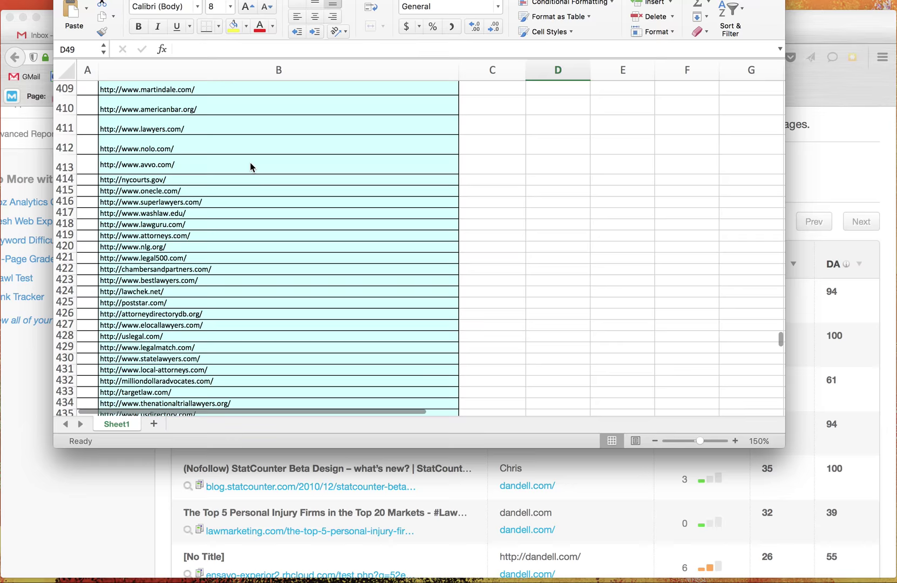
scroll("down", 3)
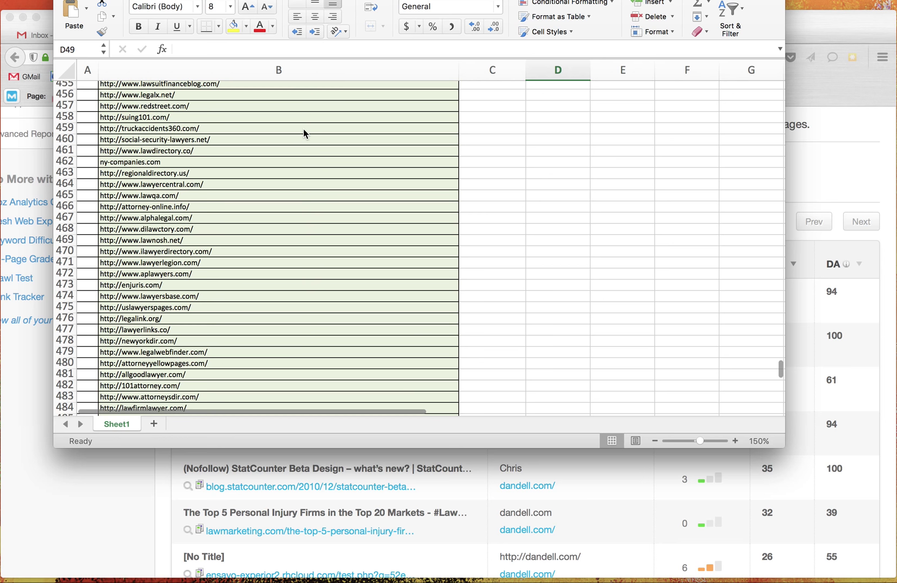
scroll("down", 3)
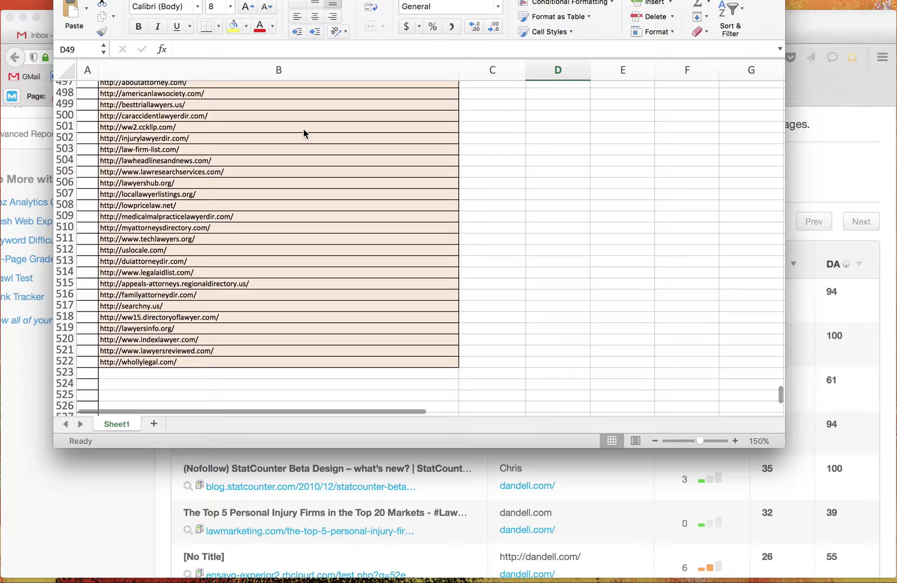
scroll("down", 3)
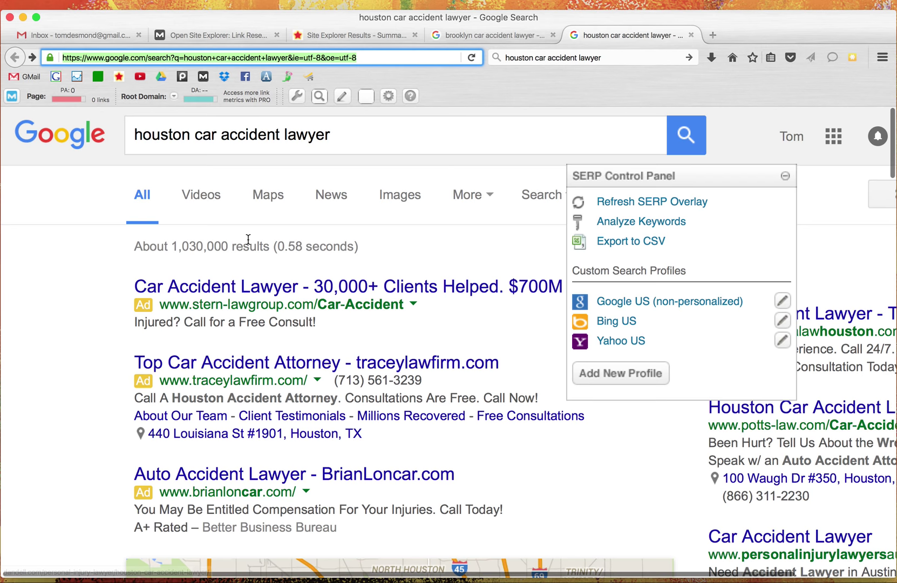
mouse_move(380, 309)
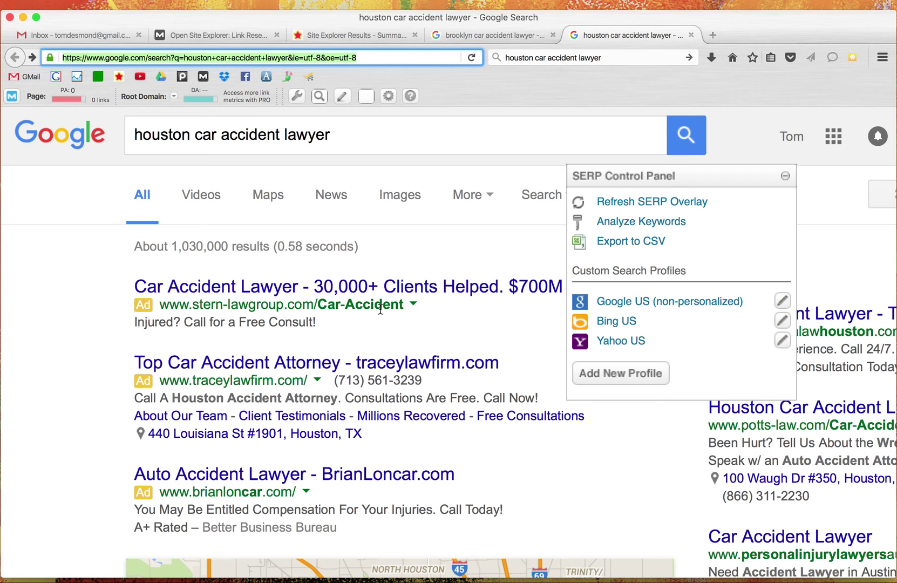
scroll("down", 3)
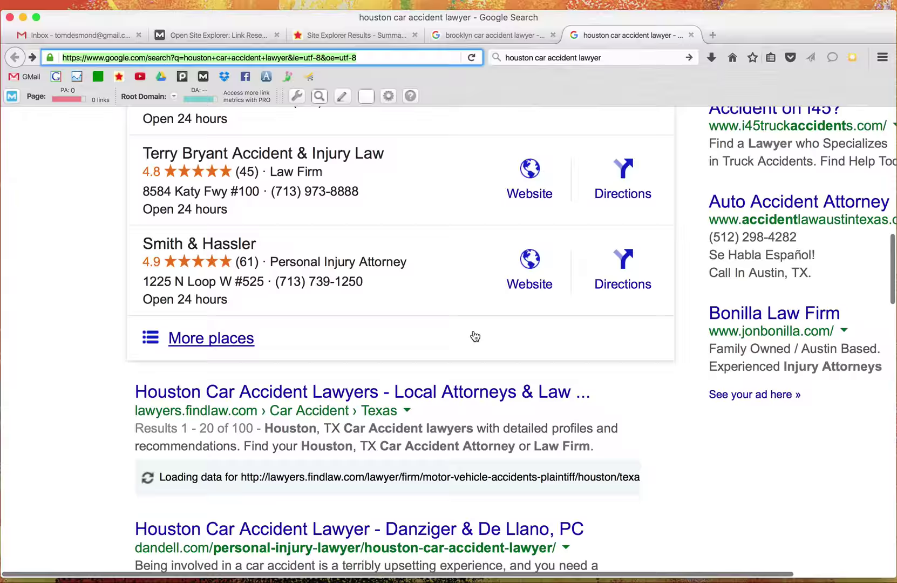
scroll("down", 3)
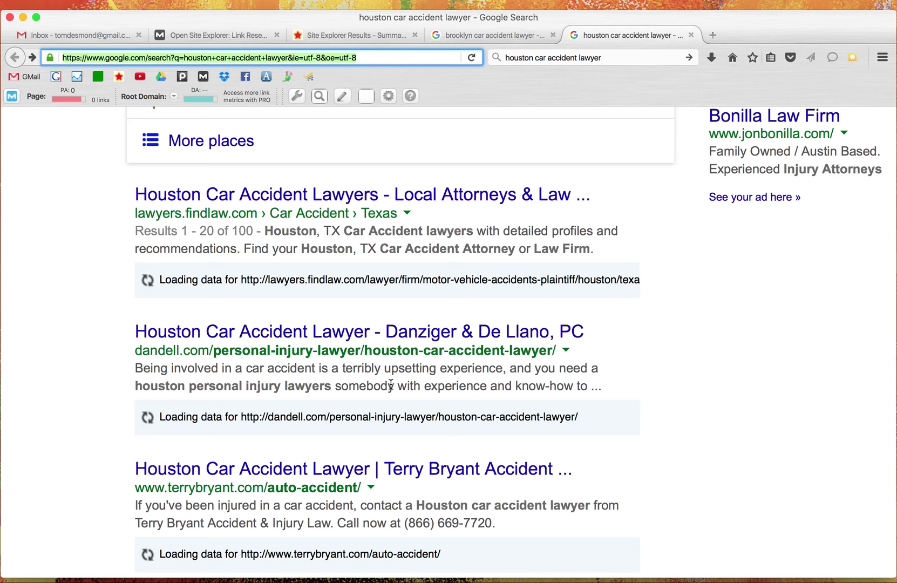
scroll("down", 3)
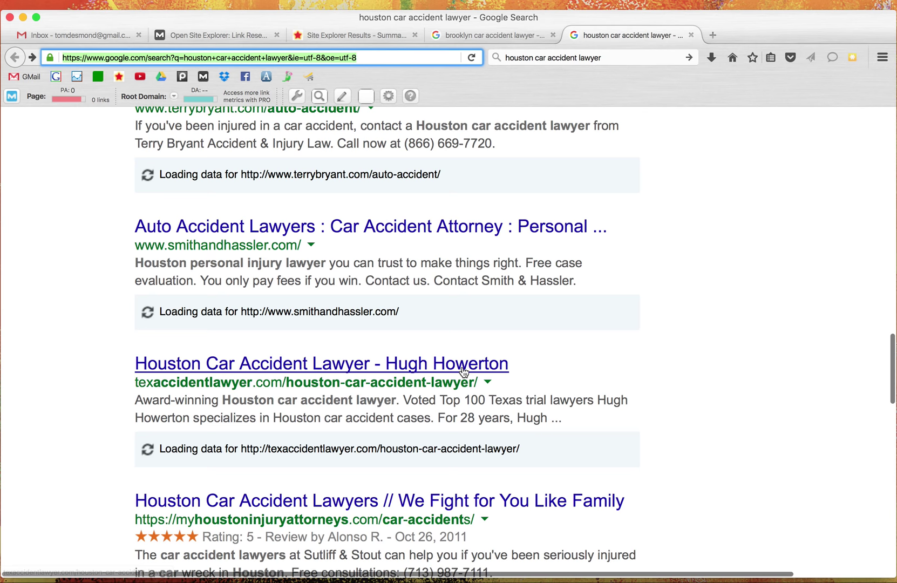
scroll("down", 3)
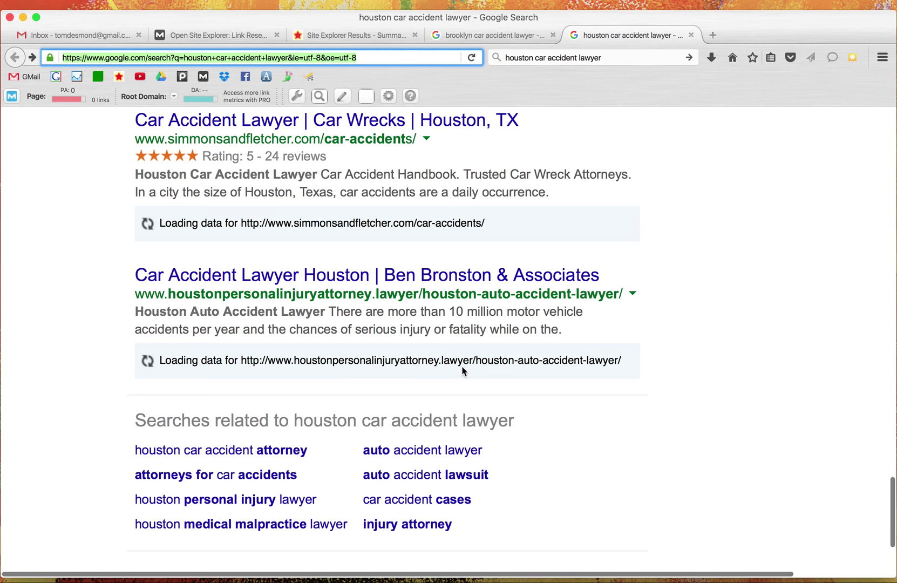
scroll("down", 3)
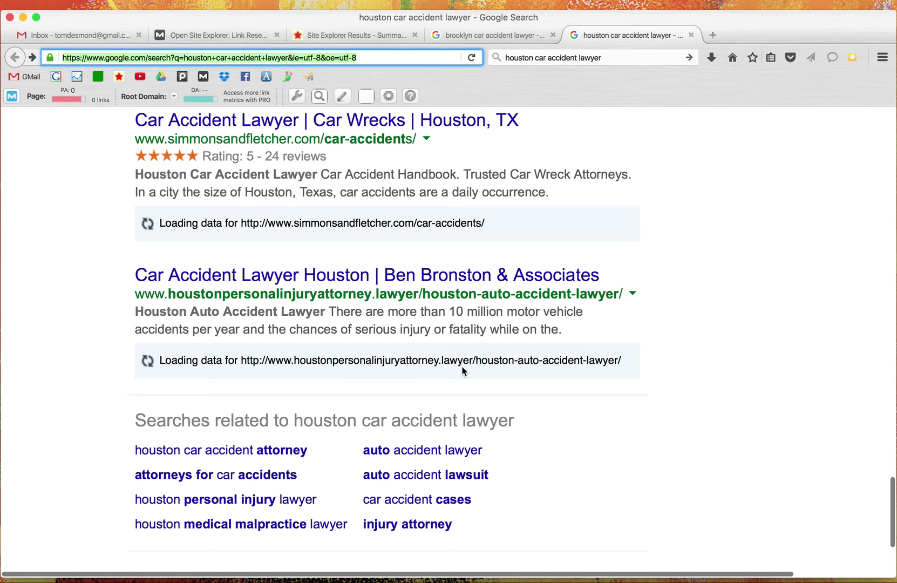